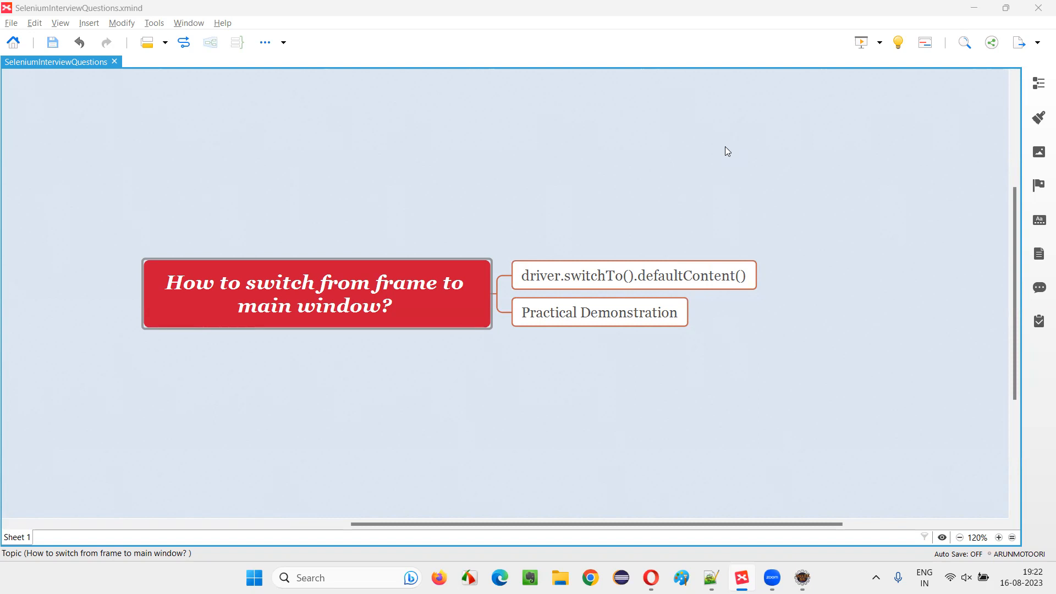
- Review the defaultContent() demo topics, then enter 'internetherokuapp' in a new Chrome tab
click(315, 304)
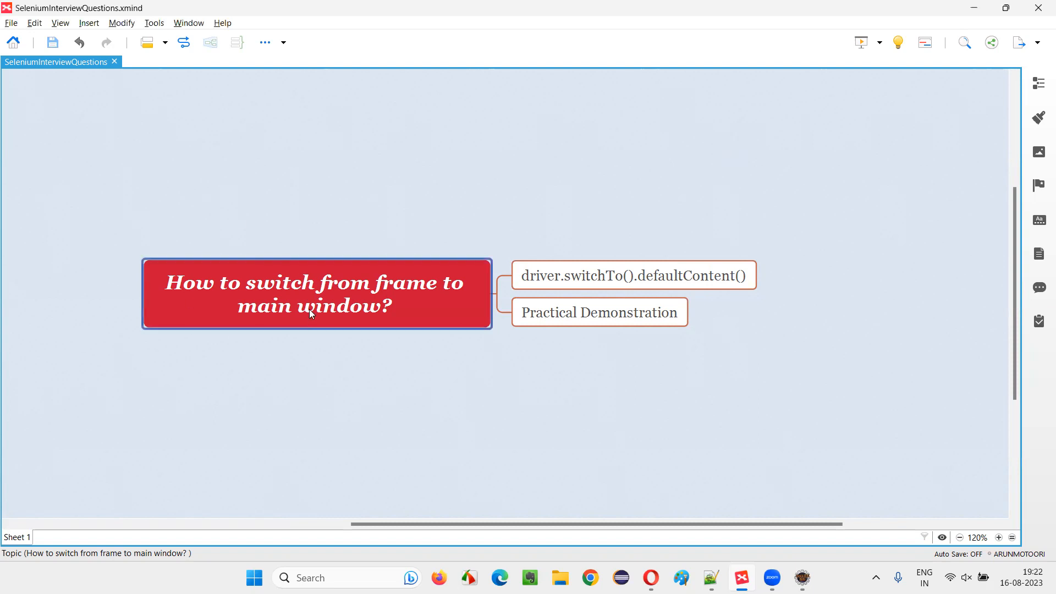
mouse_move(170, 300)
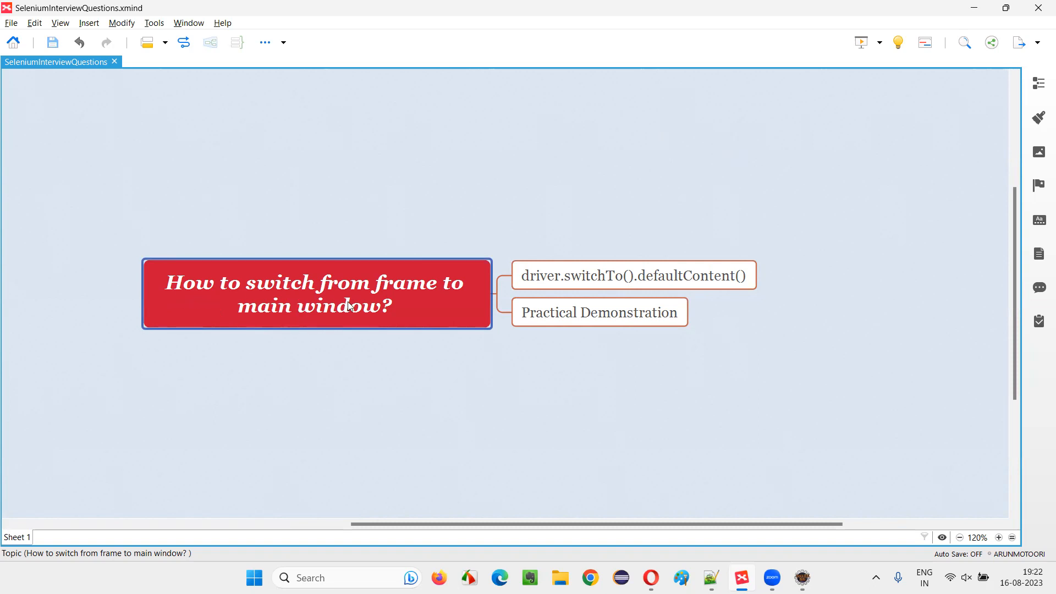
mouse_move(402, 331)
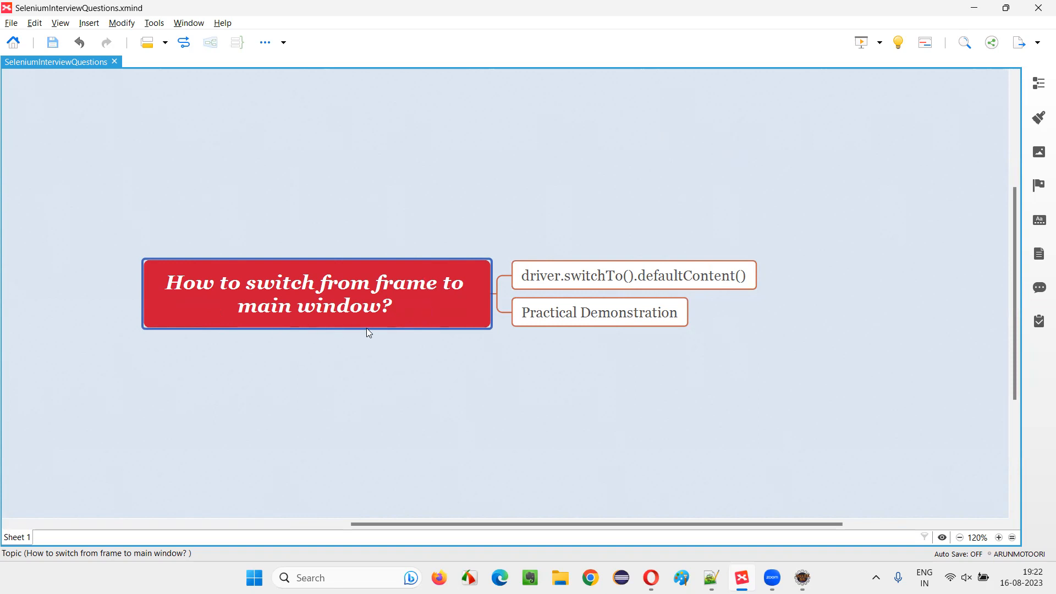
click(633, 275)
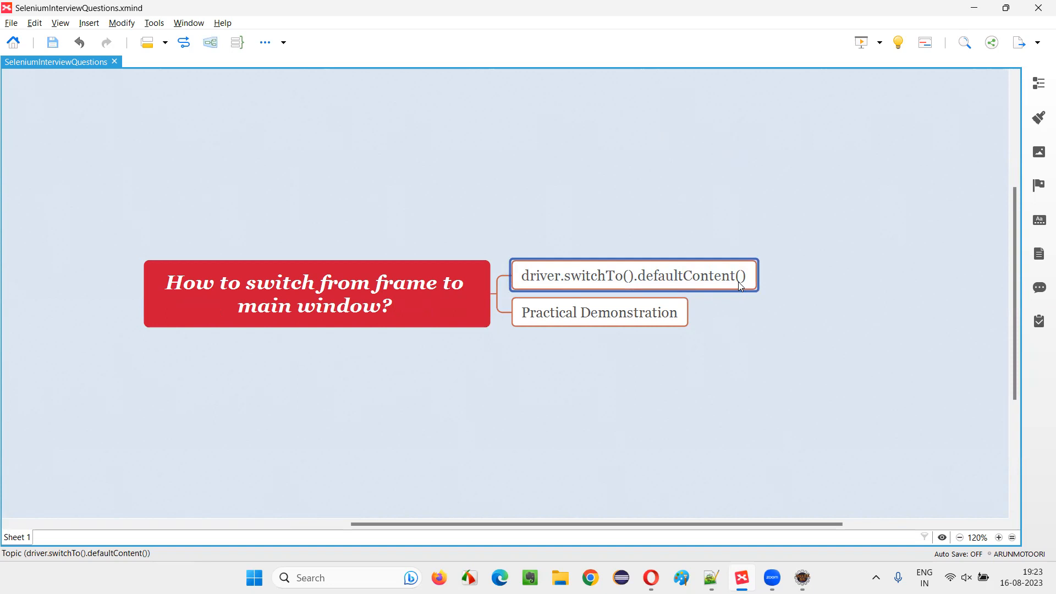
click(598, 312)
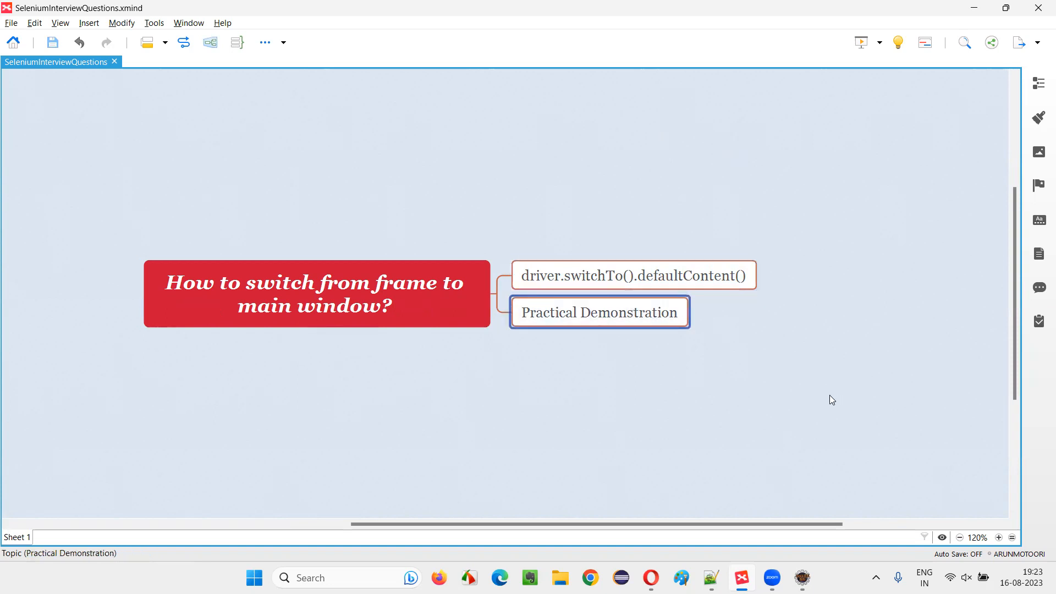
click(780, 490)
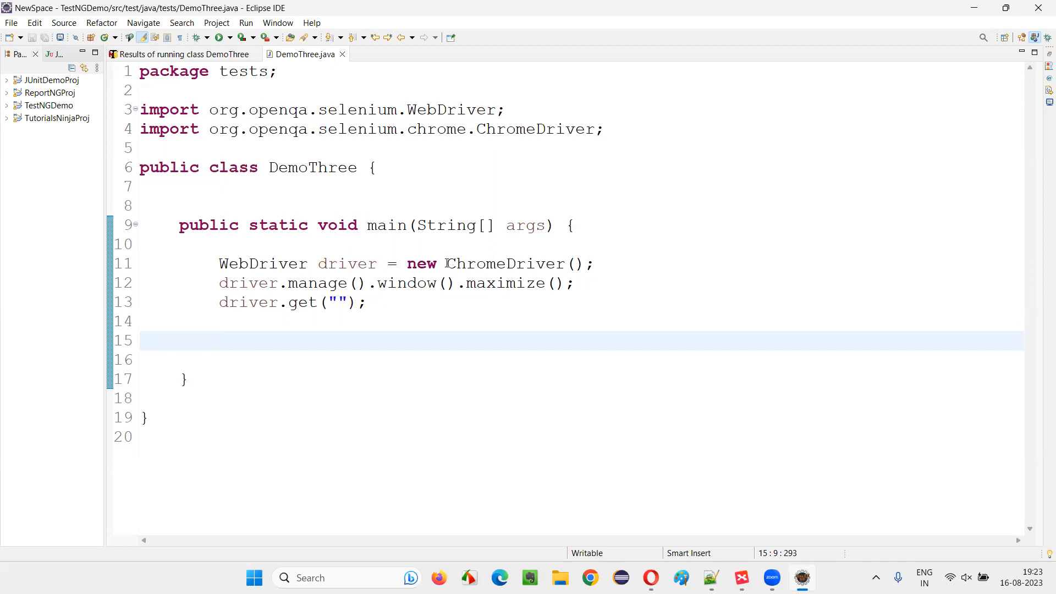
drag(447, 263, 573, 283)
text(internether)
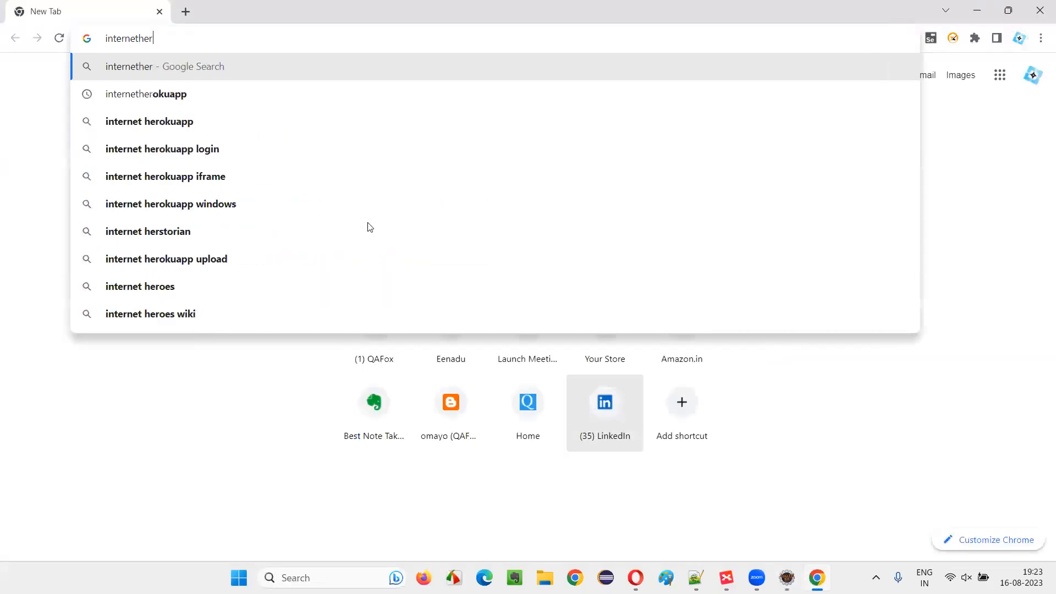
- Search and open The Internet herokuapp site's Frames > iFrame example page
click(144, 94)
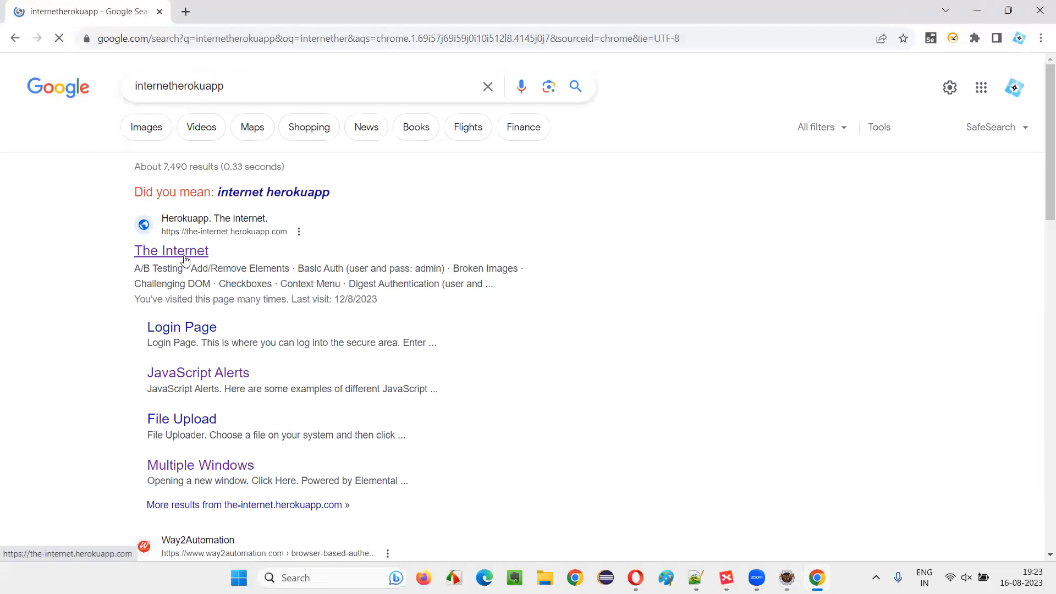
click(171, 251)
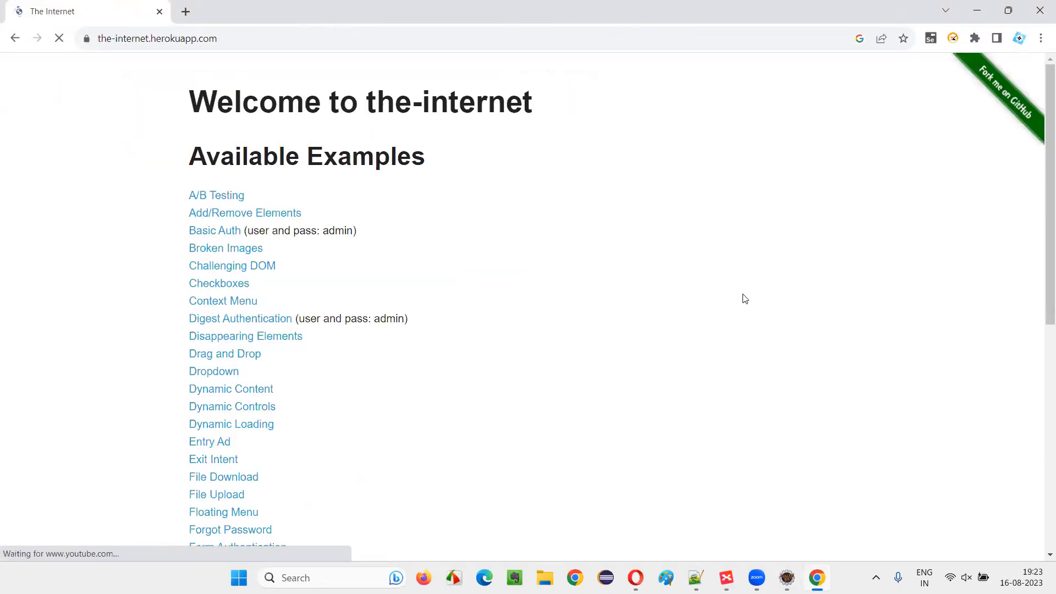
scroll(down, 3)
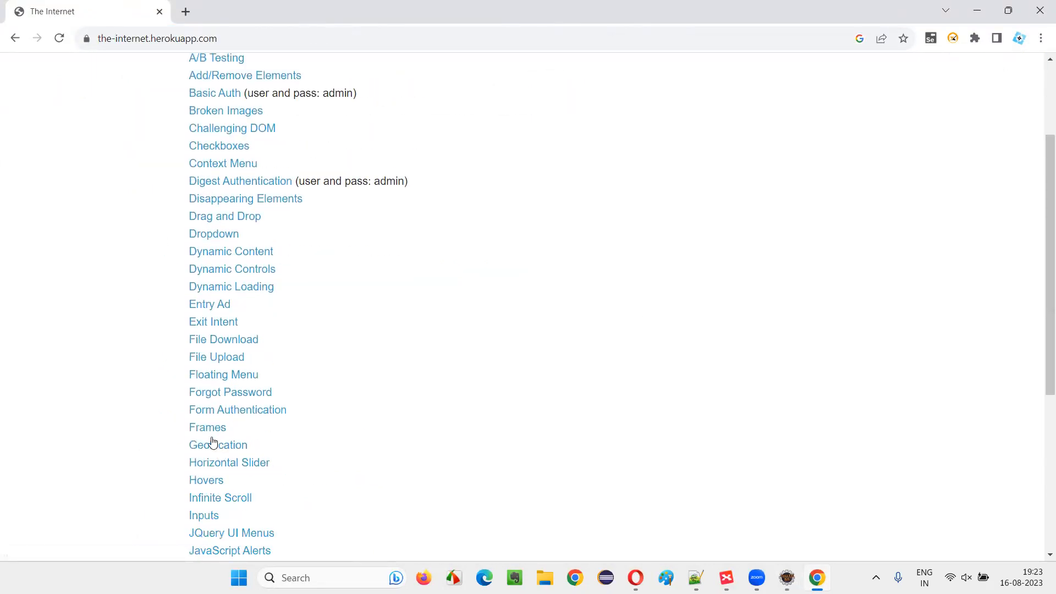
click(207, 427)
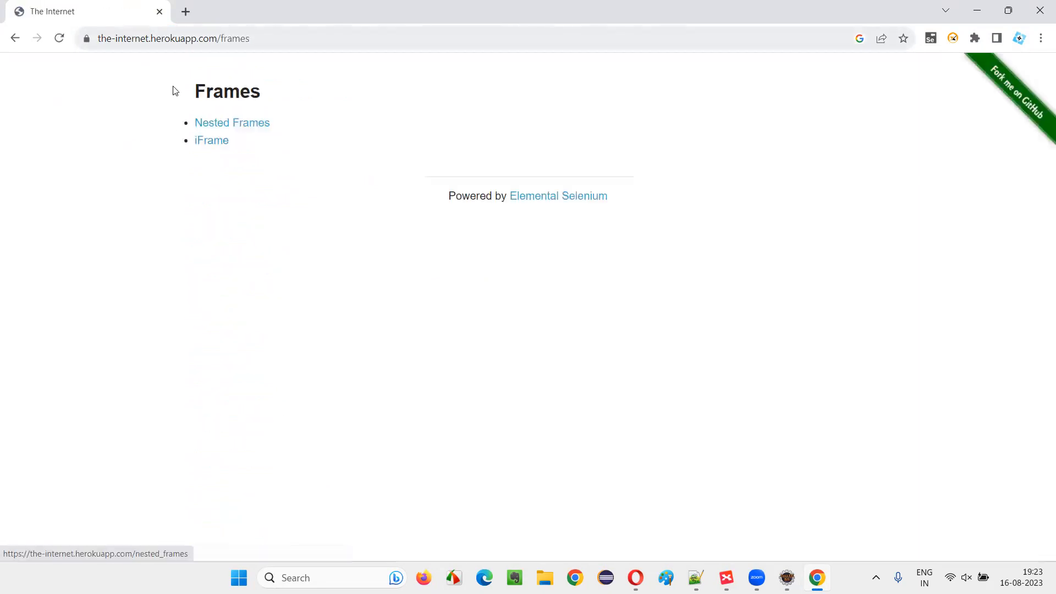
click(211, 140)
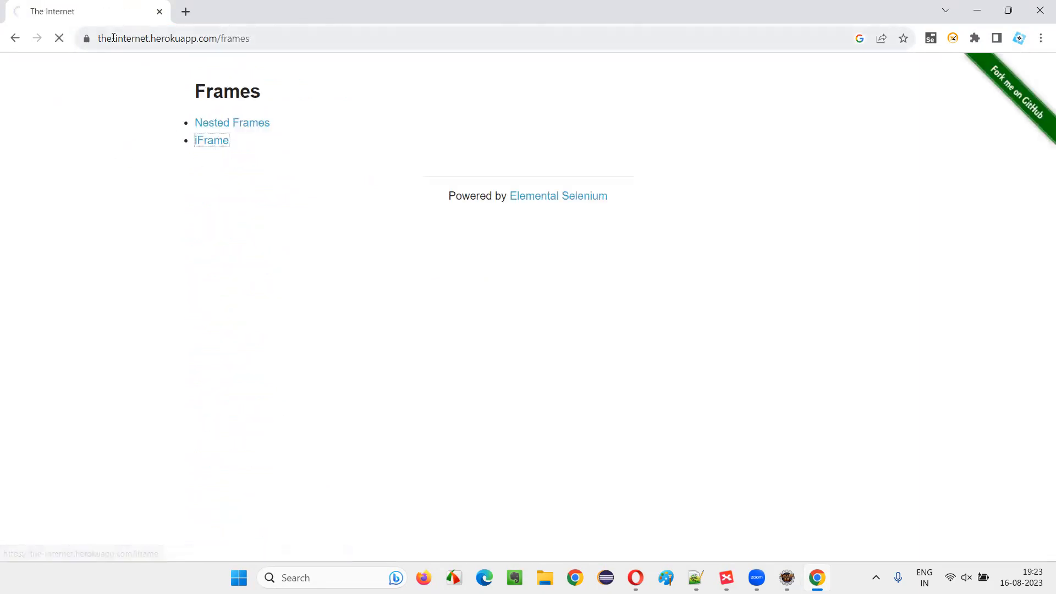
click(211, 141)
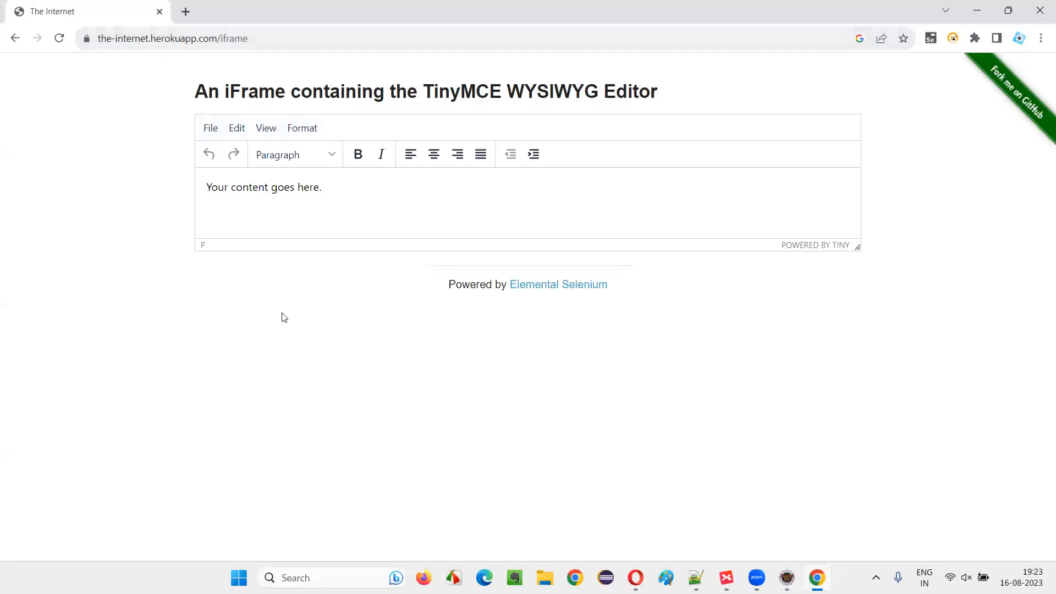
- Replace the editor text with 'Arun Motoori', select the heading, then reload to restore defaults
triple_click(263, 187)
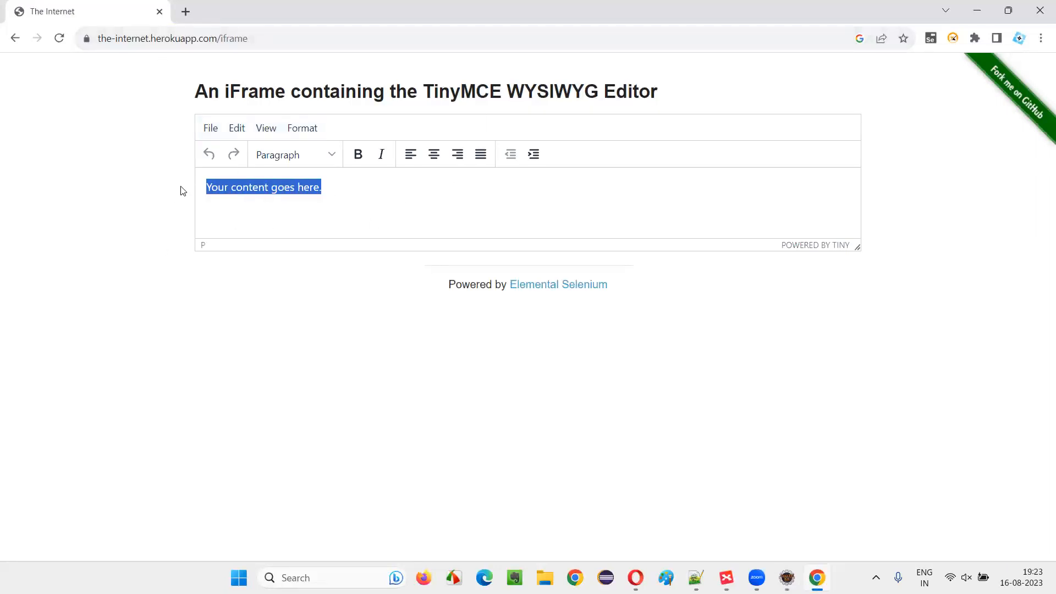
click(334, 187)
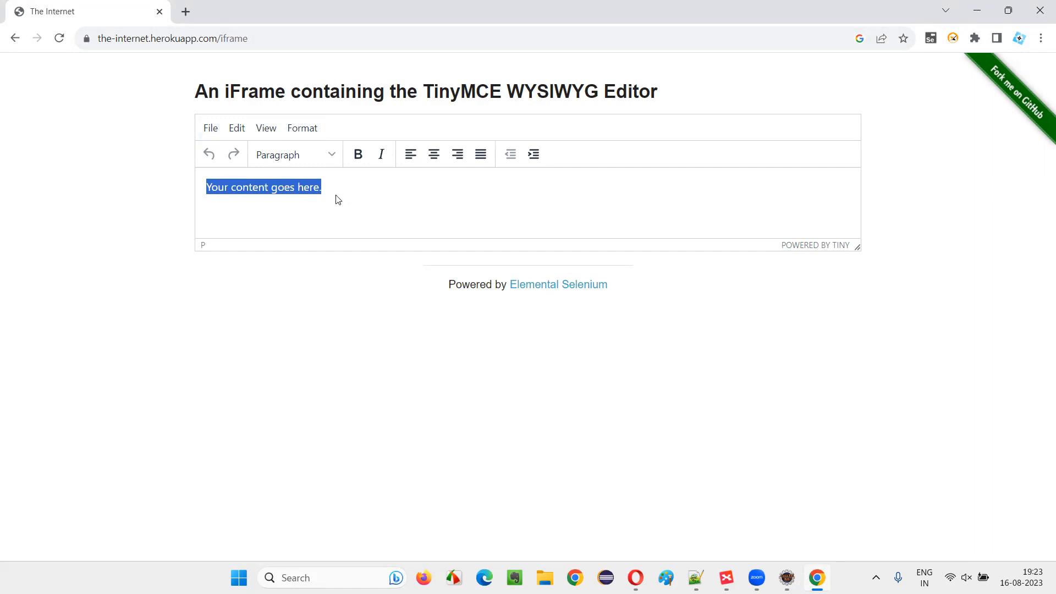
text(Arun)
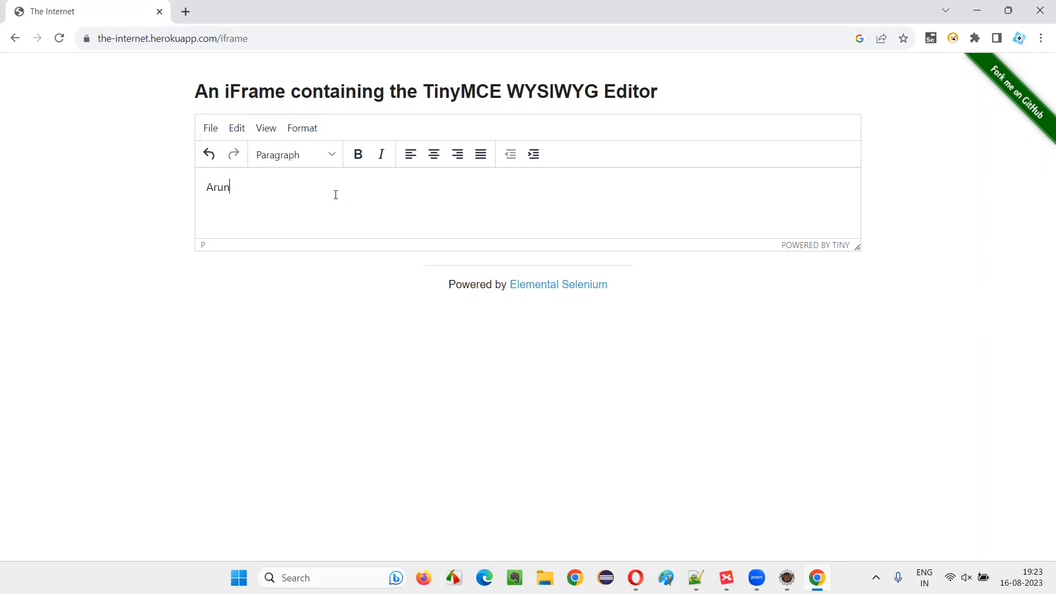
text(Motoori)
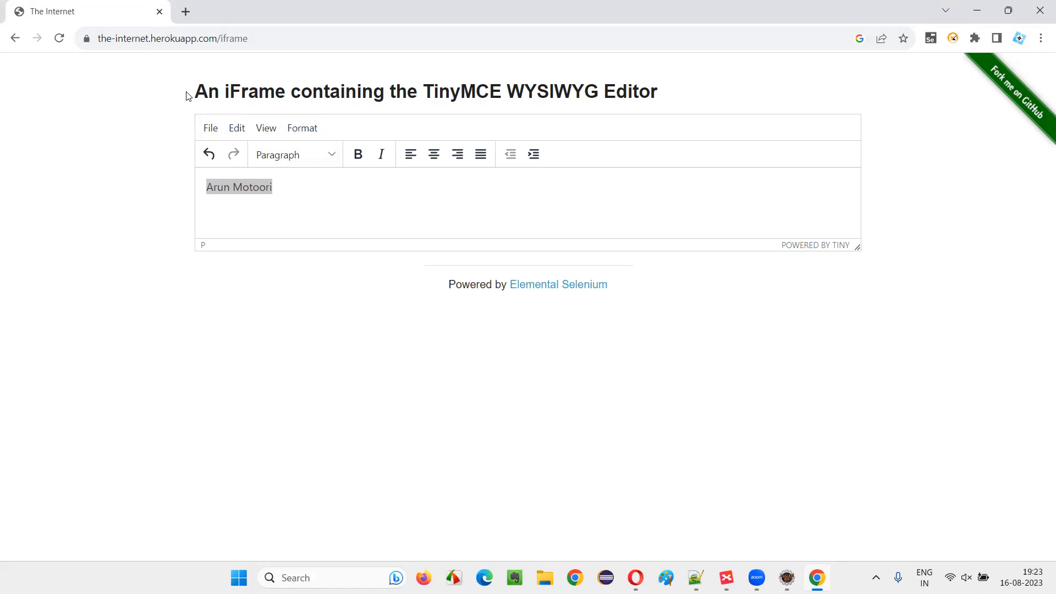
drag(195, 91, 657, 92)
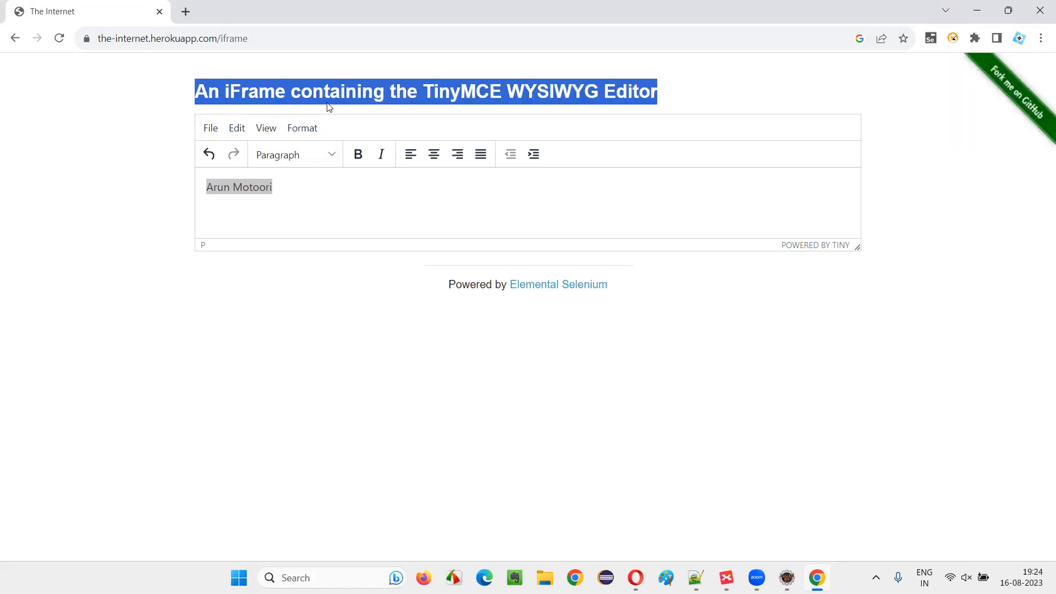
mouse_move(432, 101)
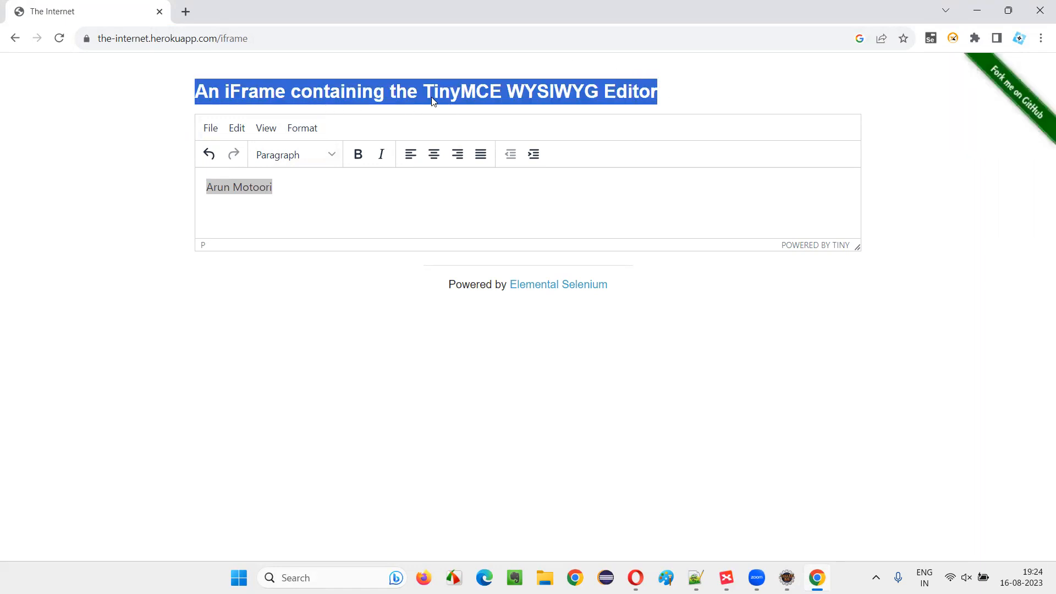
mouse_move(406, 95)
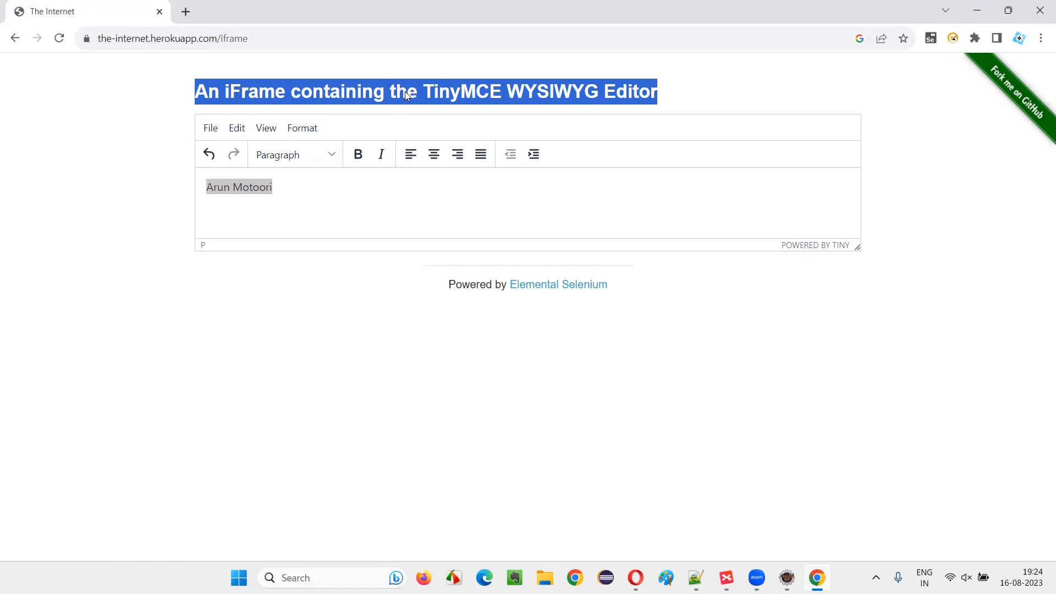
mouse_move(244, 108)
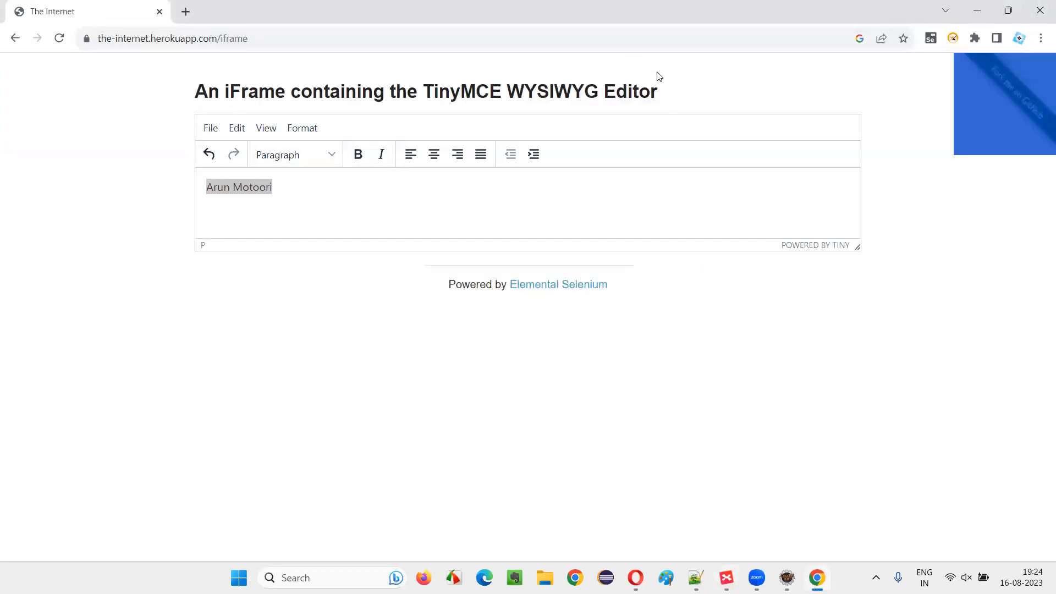
click(58, 38)
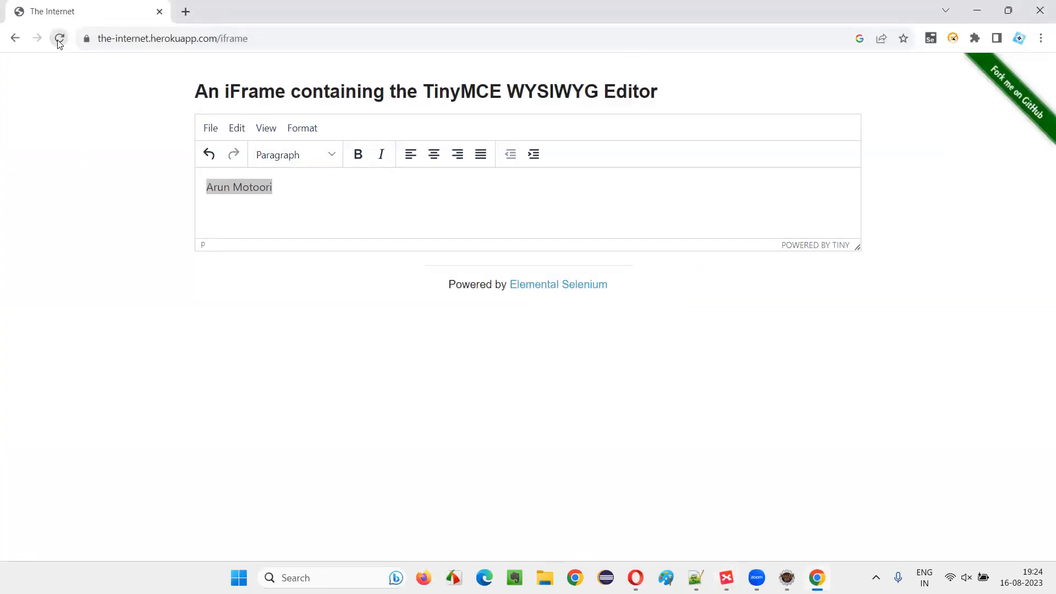
click(59, 39)
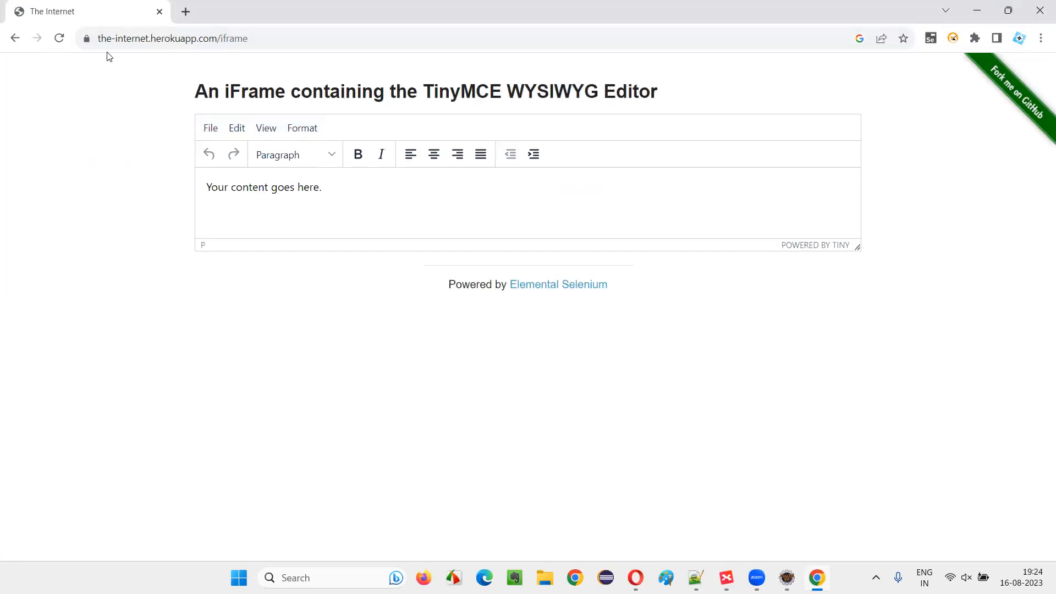
- Select the iFrame page URL in Chrome to copy it
click(695, 583)
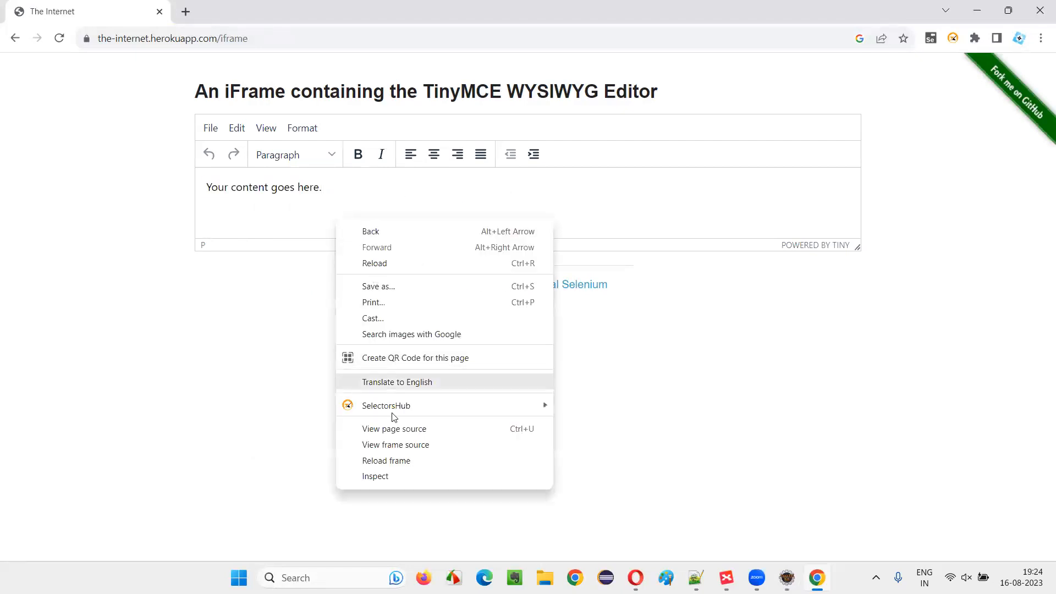
mouse_move(396, 461)
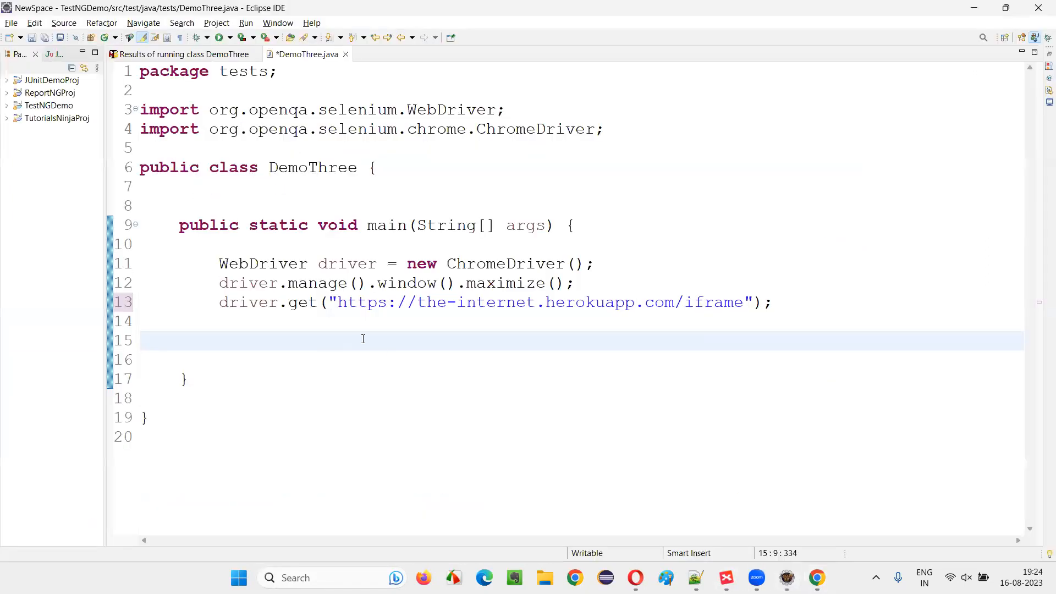
- Type driver.switchTo().frame("mce_0_ifr") on line 15 of DemoThree.java
text(driver.switchTo().frame(0)
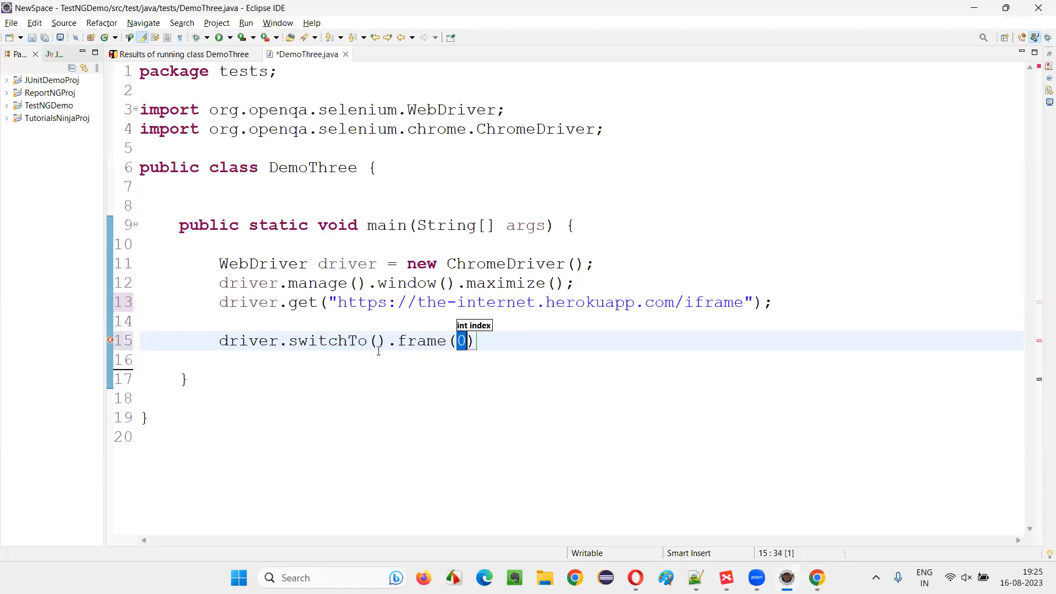
text(")
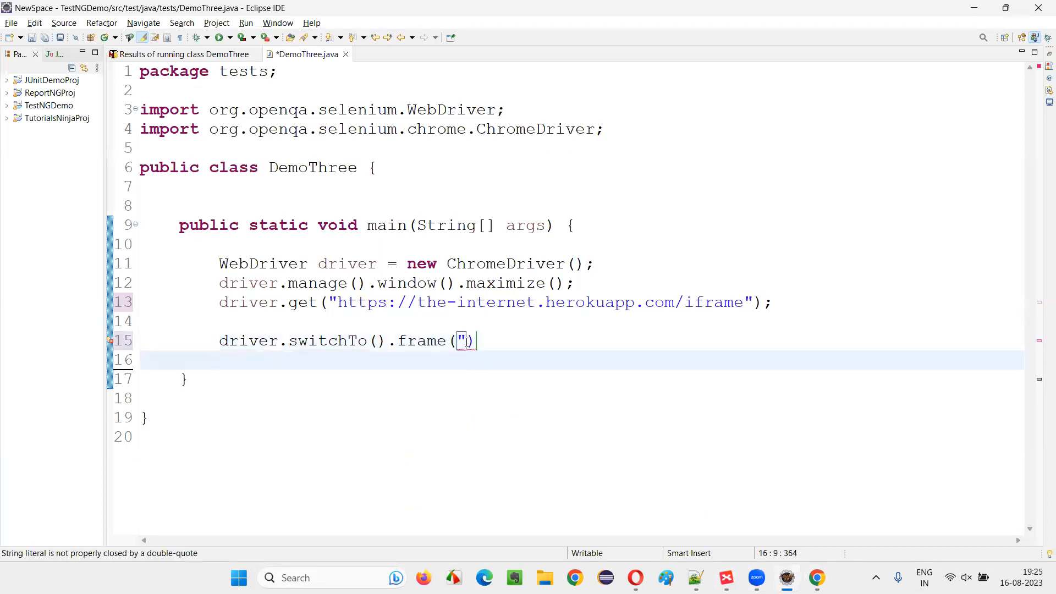
text(mce_0_ifr)
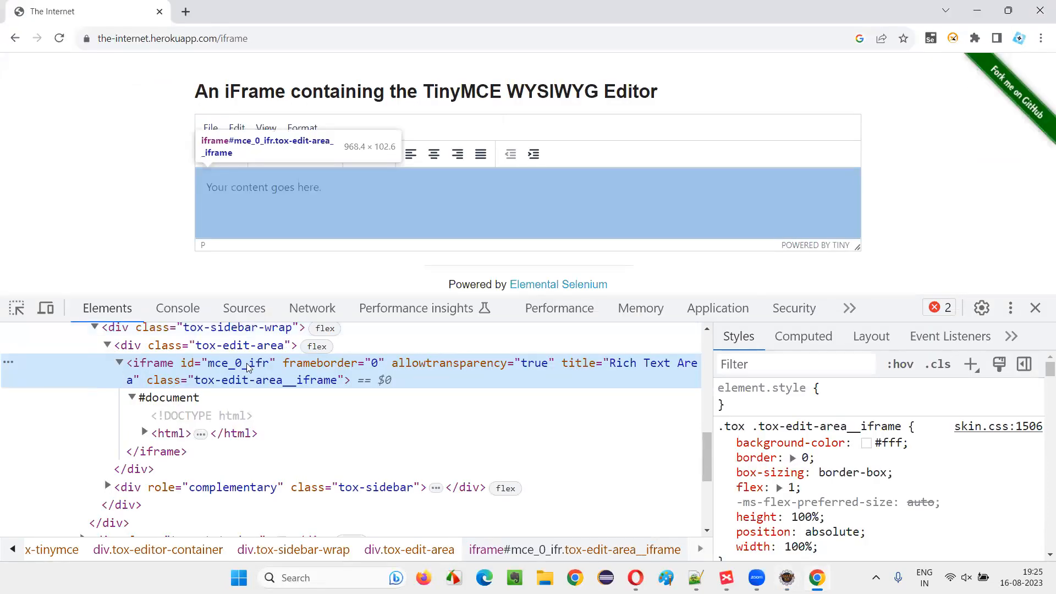
mouse_move(172, 432)
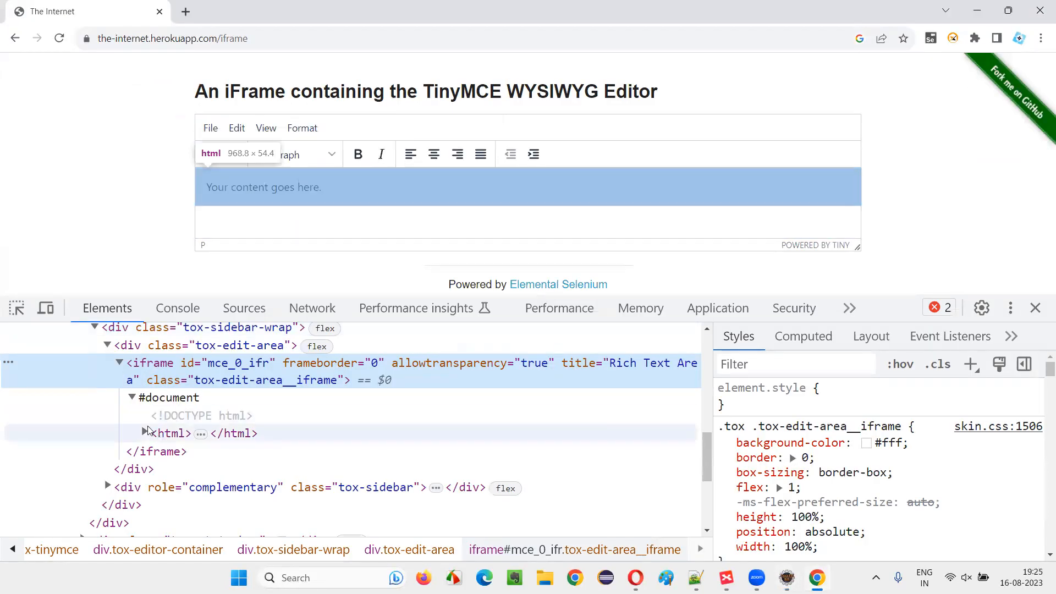
right_click(292, 216)
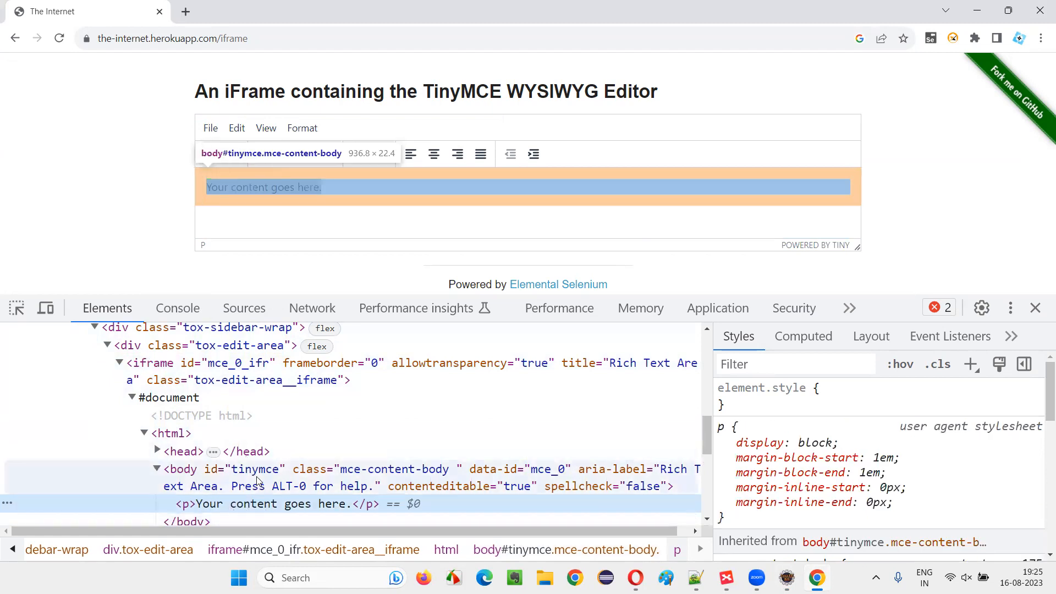
right_click(255, 468)
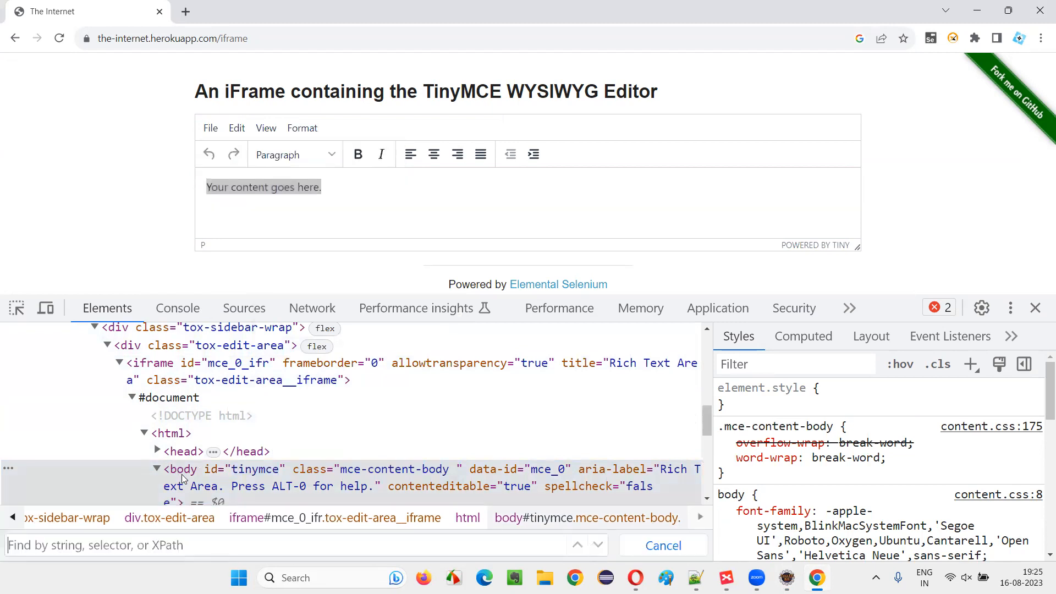
text(//body[@id='tinymce']/p)
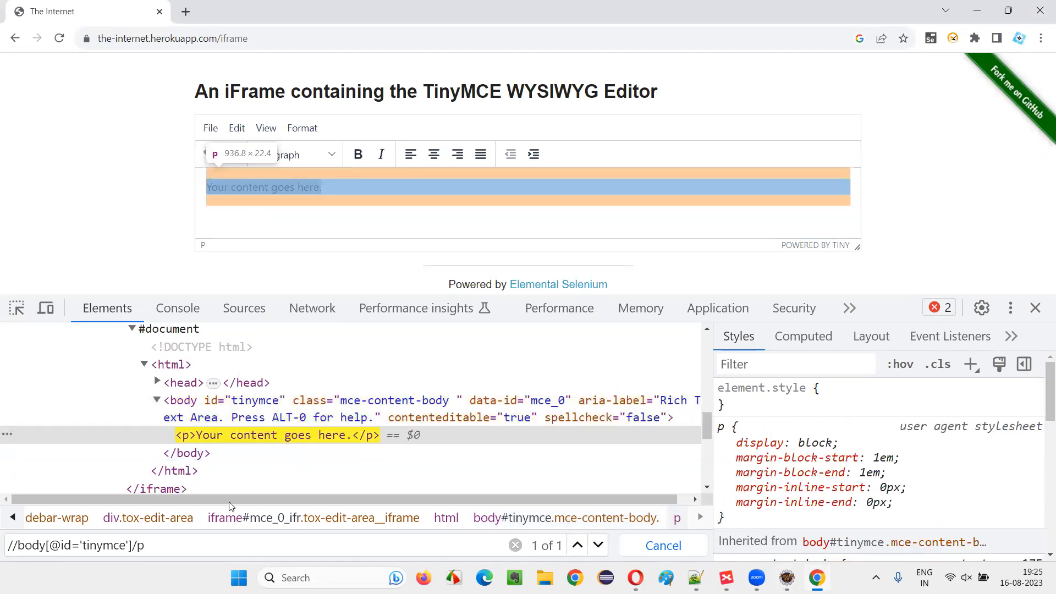
click(148, 518)
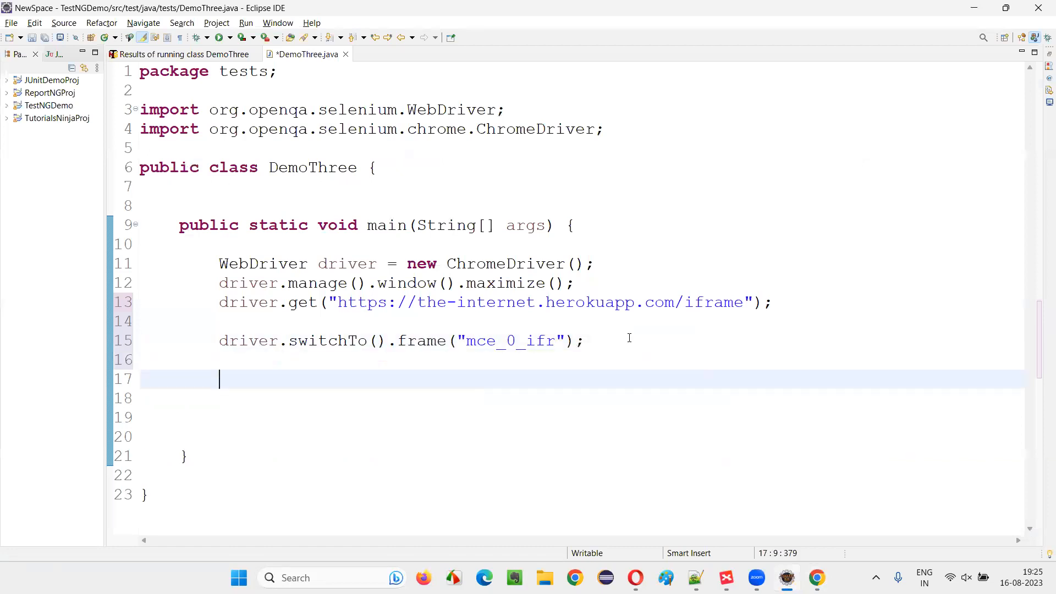
text(driver.findElement(By.xpath("//body[@id='tinymce']/p)
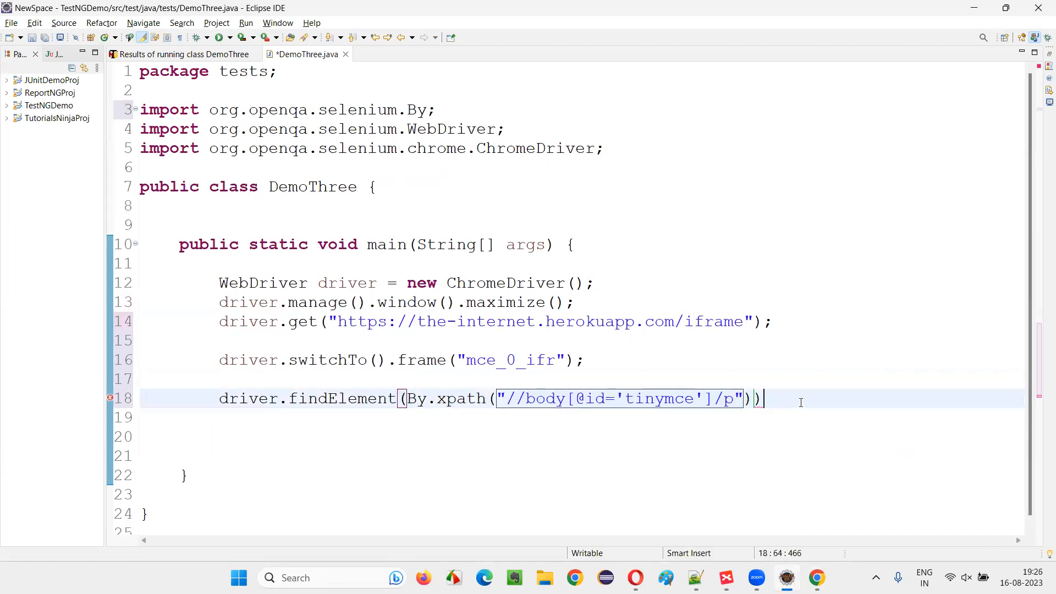
text(.clear();)
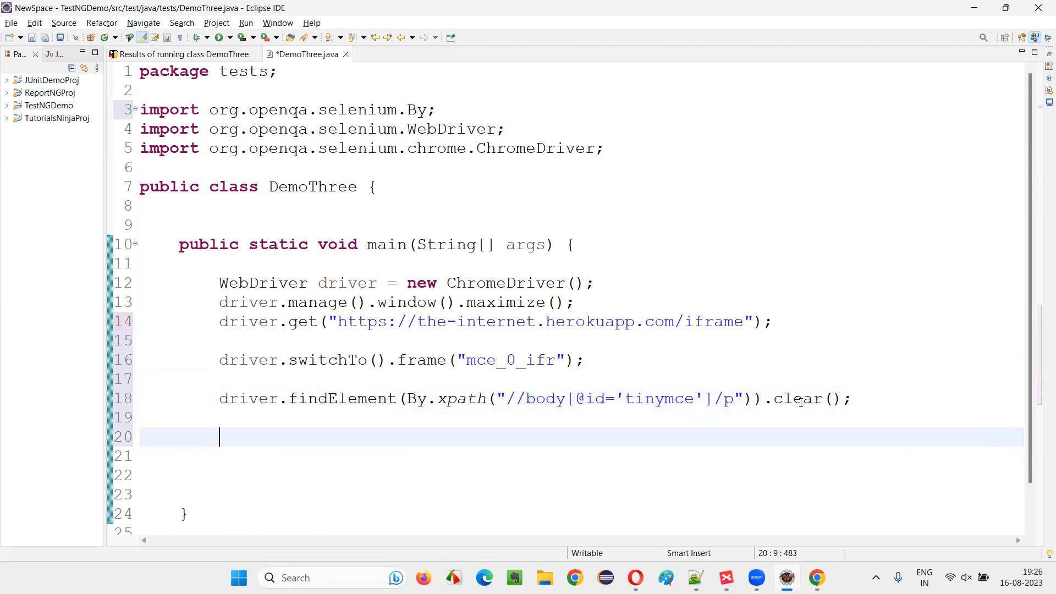
click(816, 576)
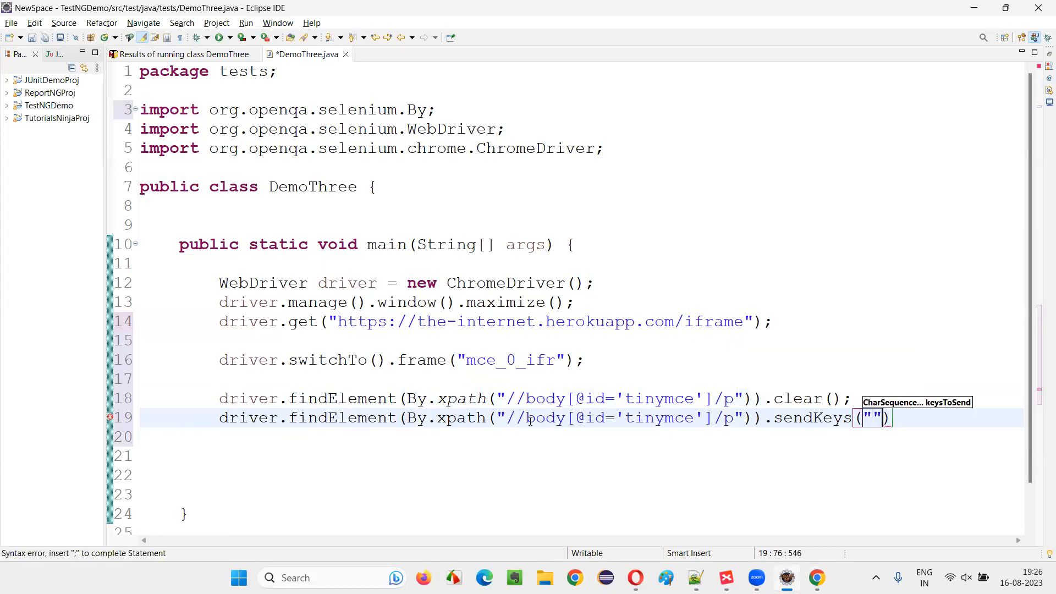
text(;)
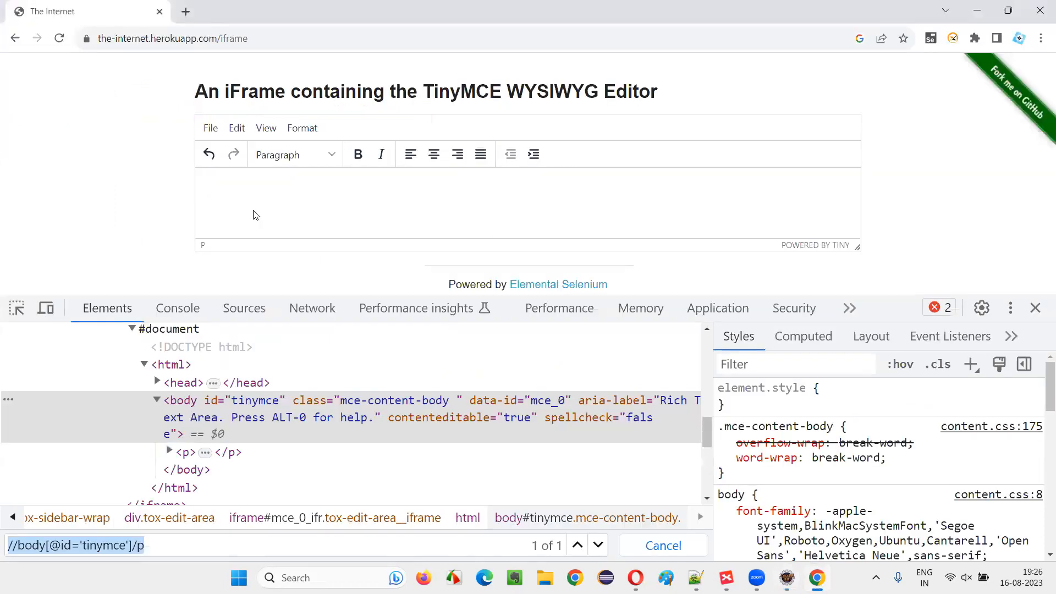
- Type 'Arun Motoori' into the emptied TinyMCE editor
text(Arun Motoori)
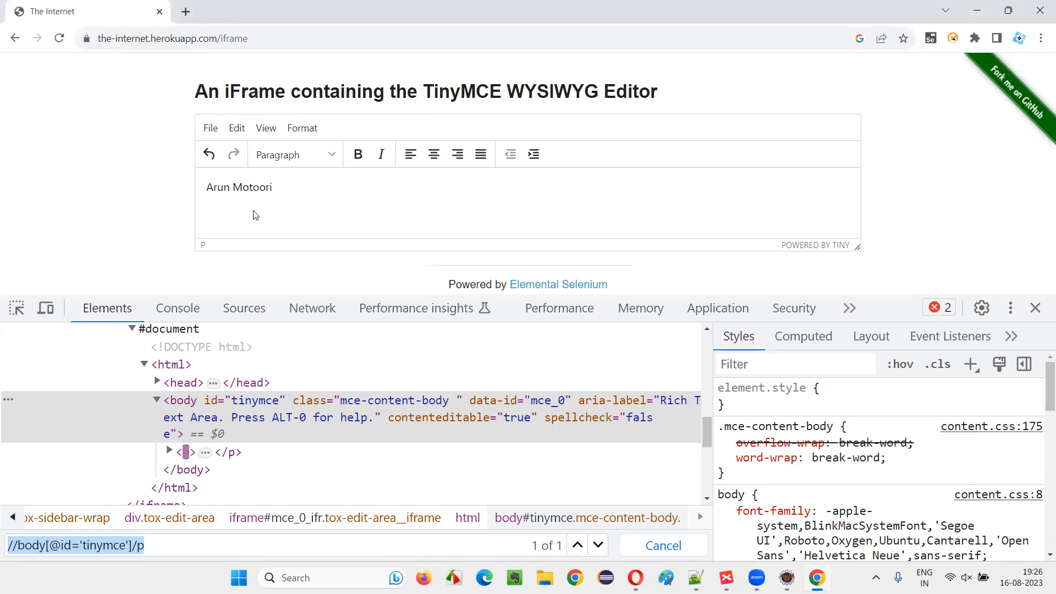
mouse_move(276, 226)
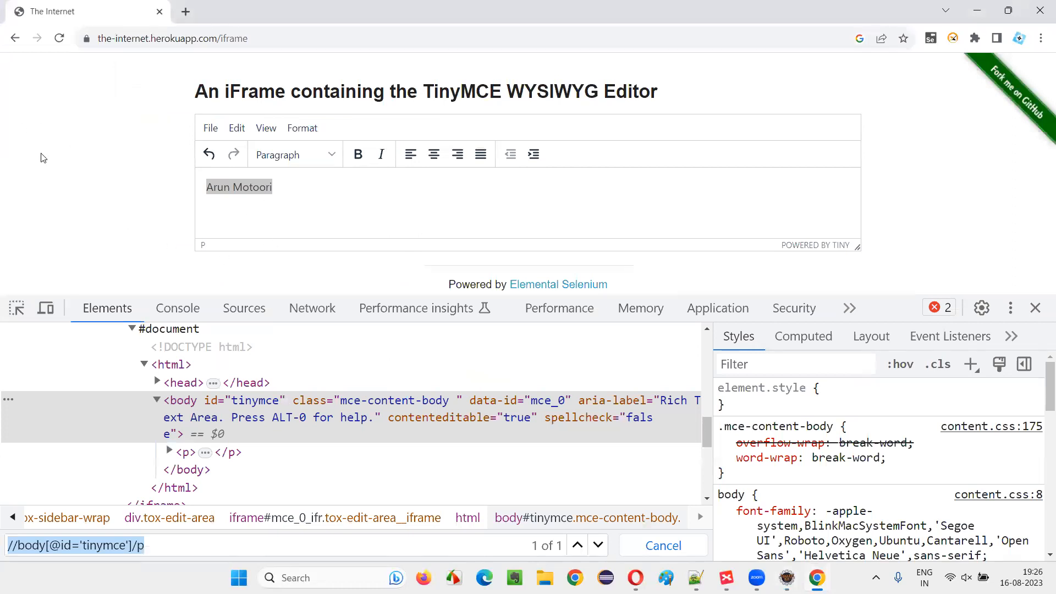
mouse_move(441, 361)
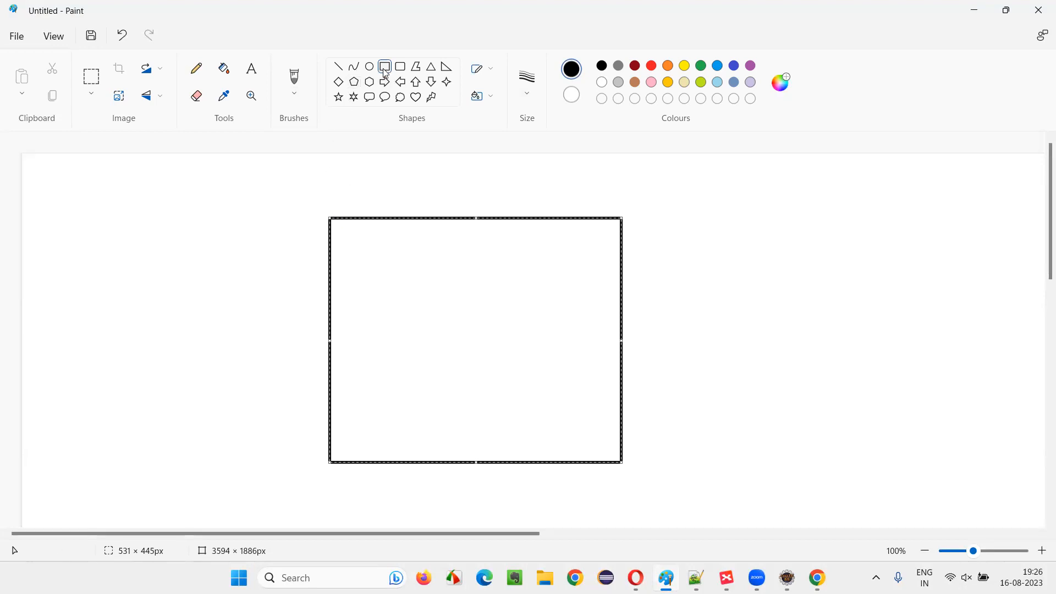
- Draw an inner box inside the page rectangle, with pencil arrows and marks around it
drag(378, 258, 485, 350)
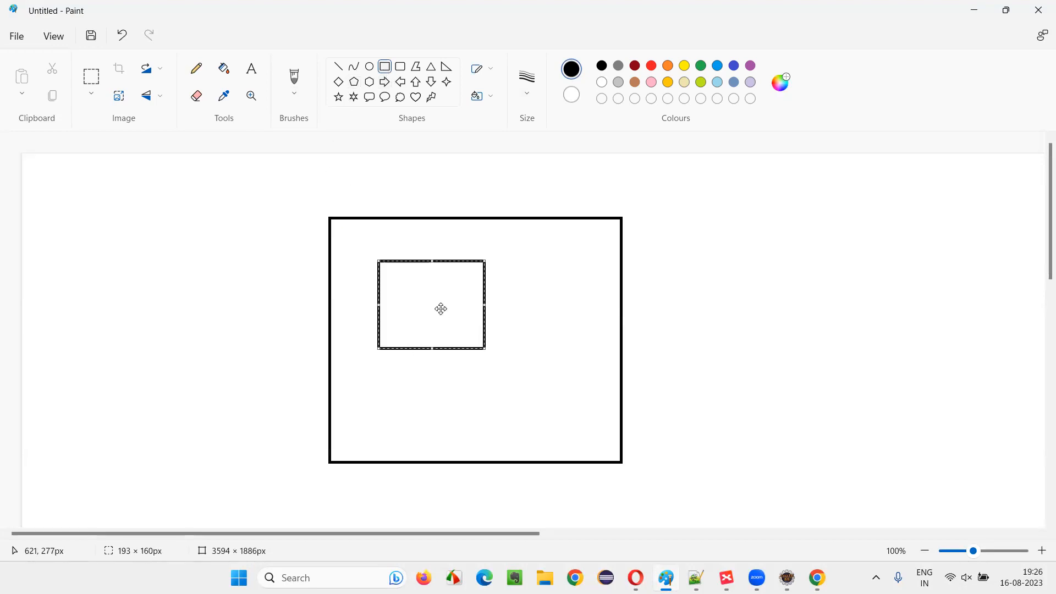
click(195, 68)
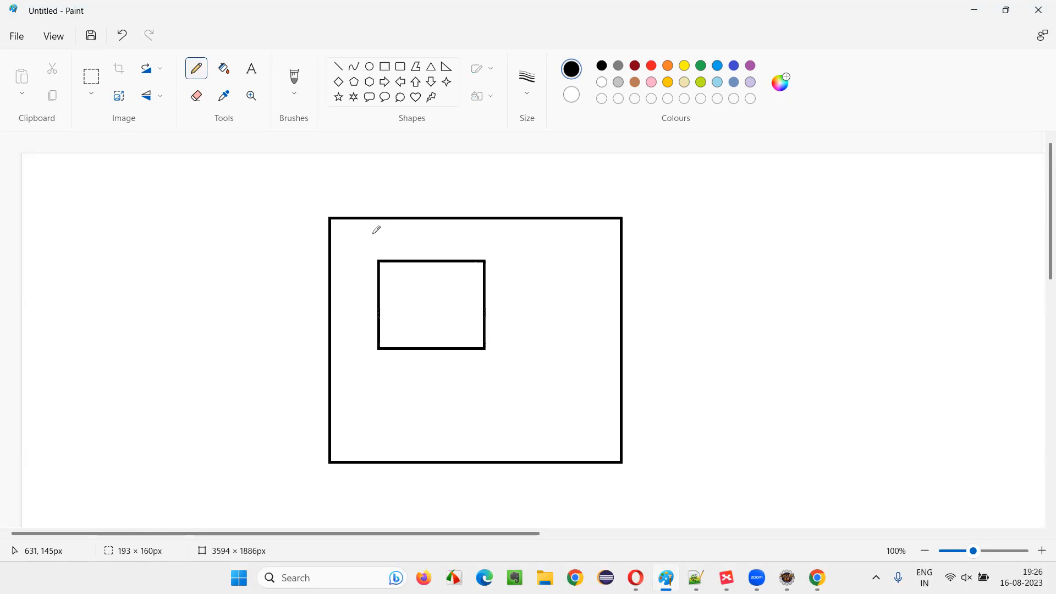
drag(367, 205, 397, 259)
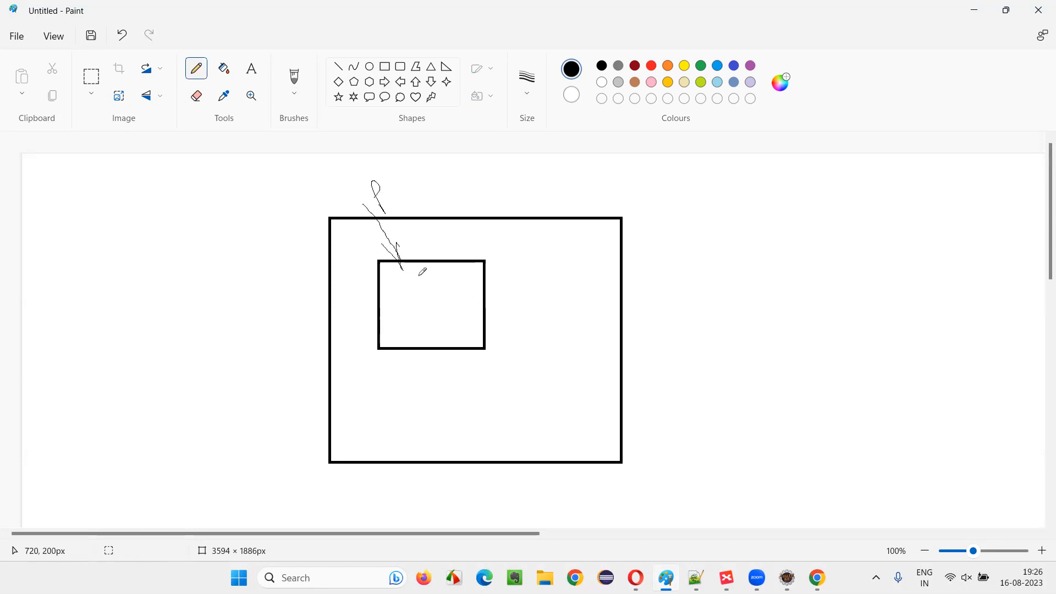
click(693, 582)
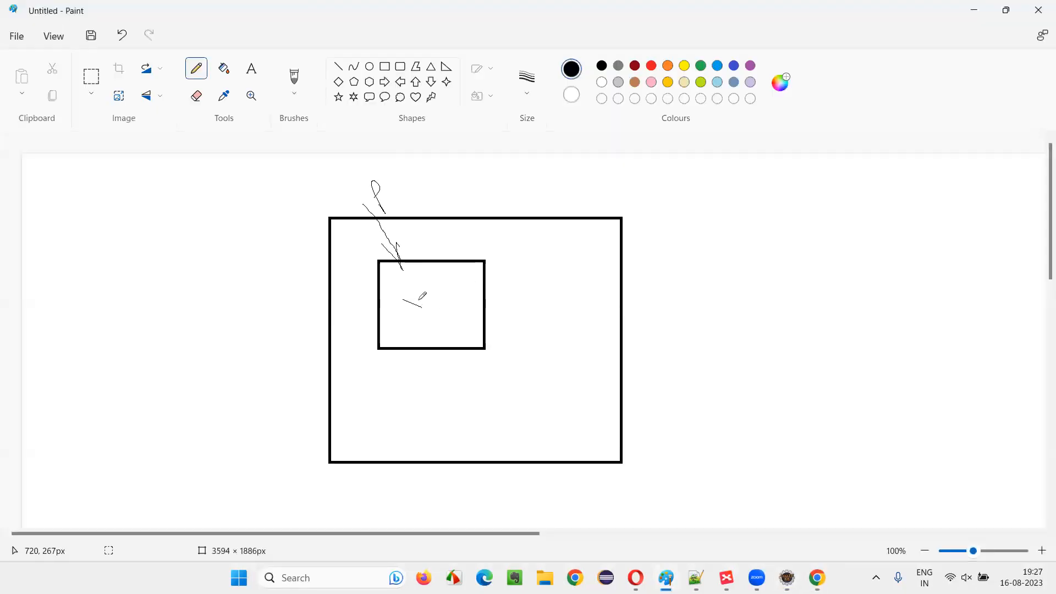
drag(407, 316, 474, 234)
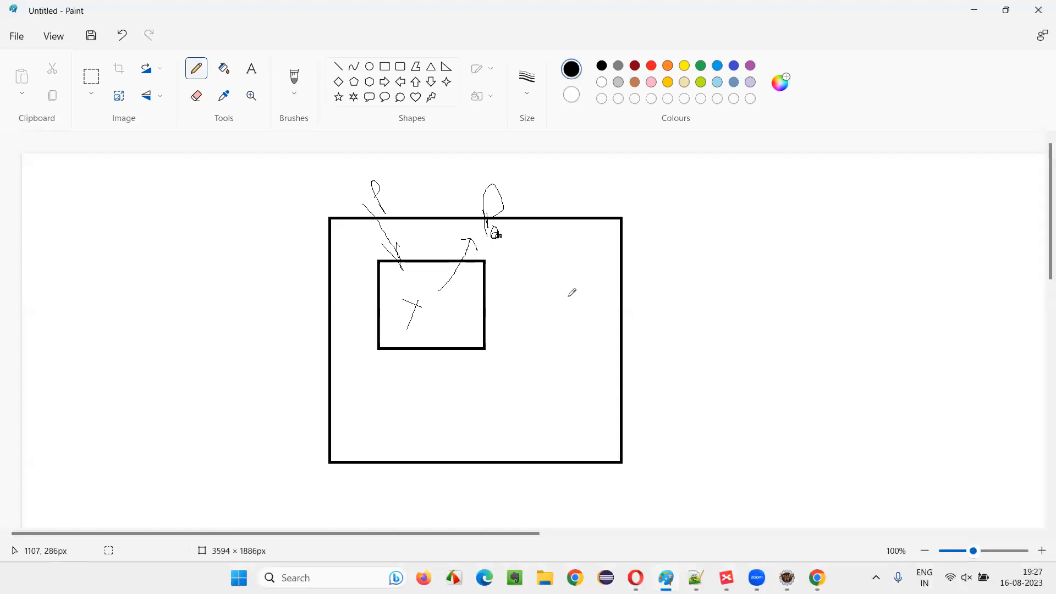
mouse_move(394, 235)
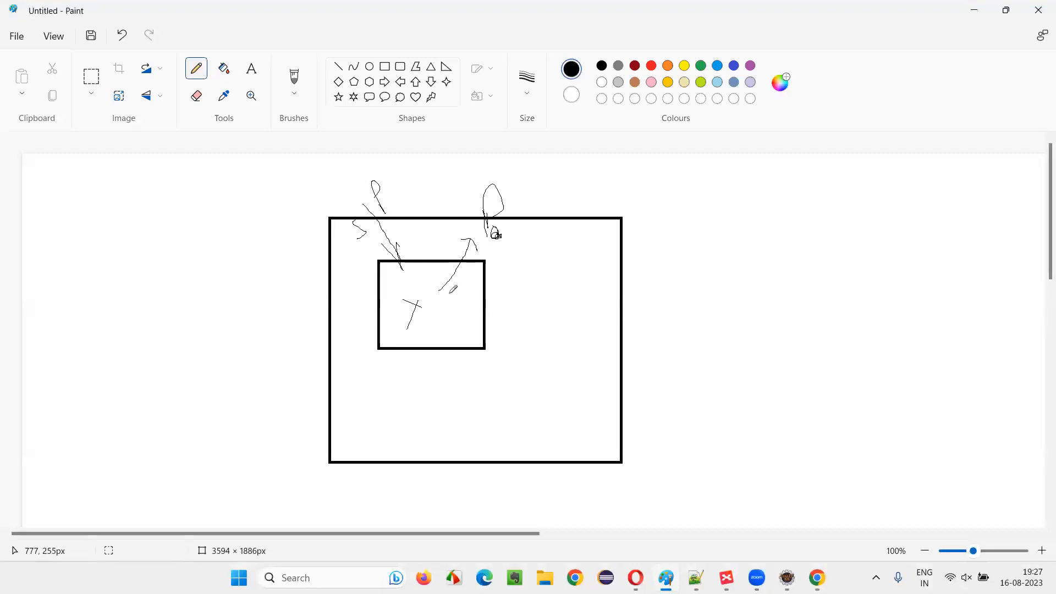
drag(441, 303, 451, 320)
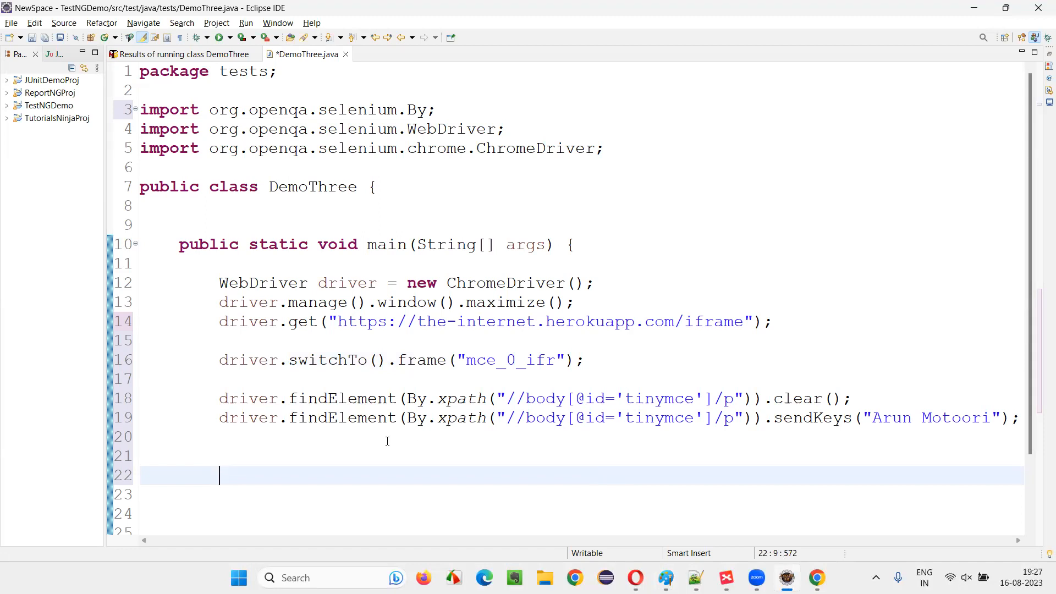
- Type driver.switchTo() on a new line below the sendKeys call
text(driv)
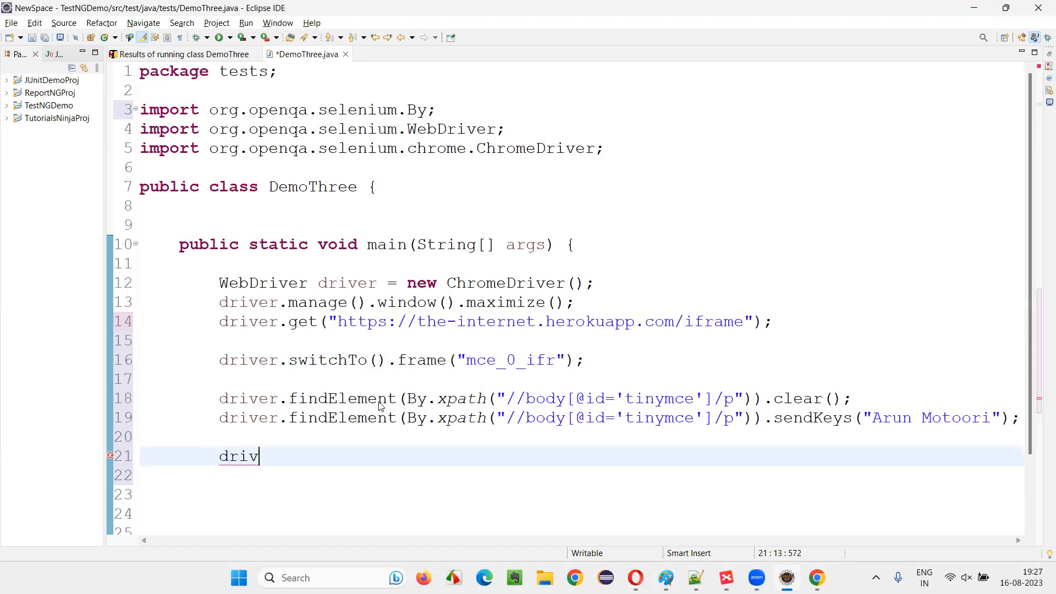
text(er.switchTo())
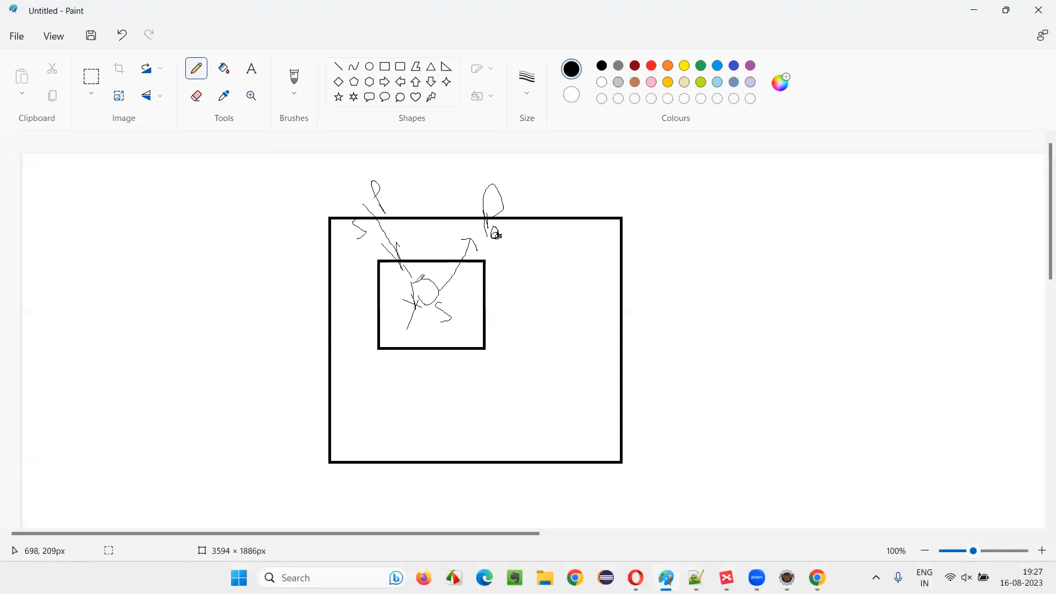
- Pencil a curved arrow from the inner box out to the outer page rectangle
drag(410, 286, 552, 245)
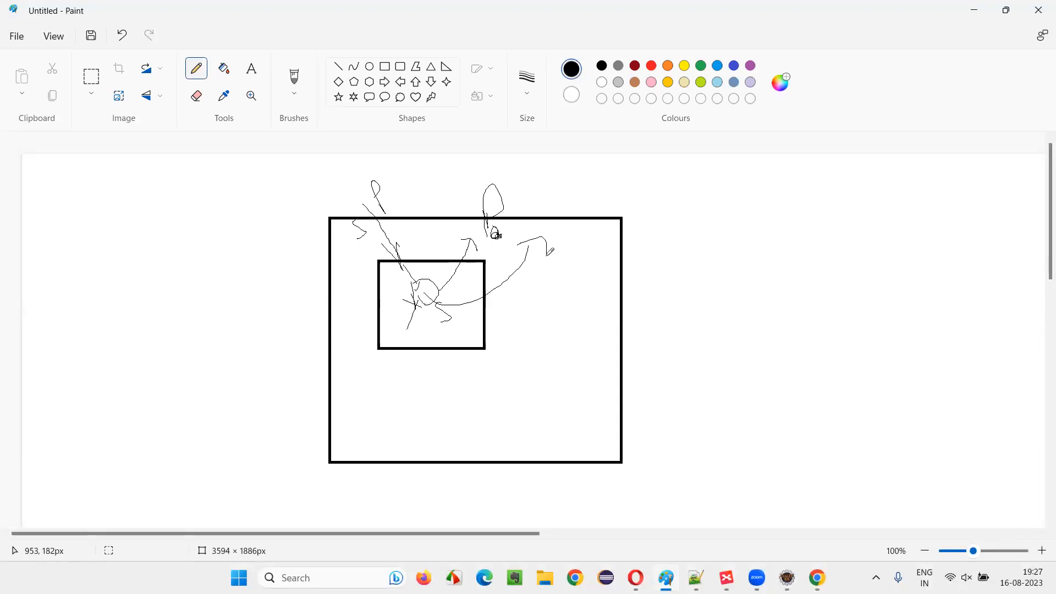
click(694, 577)
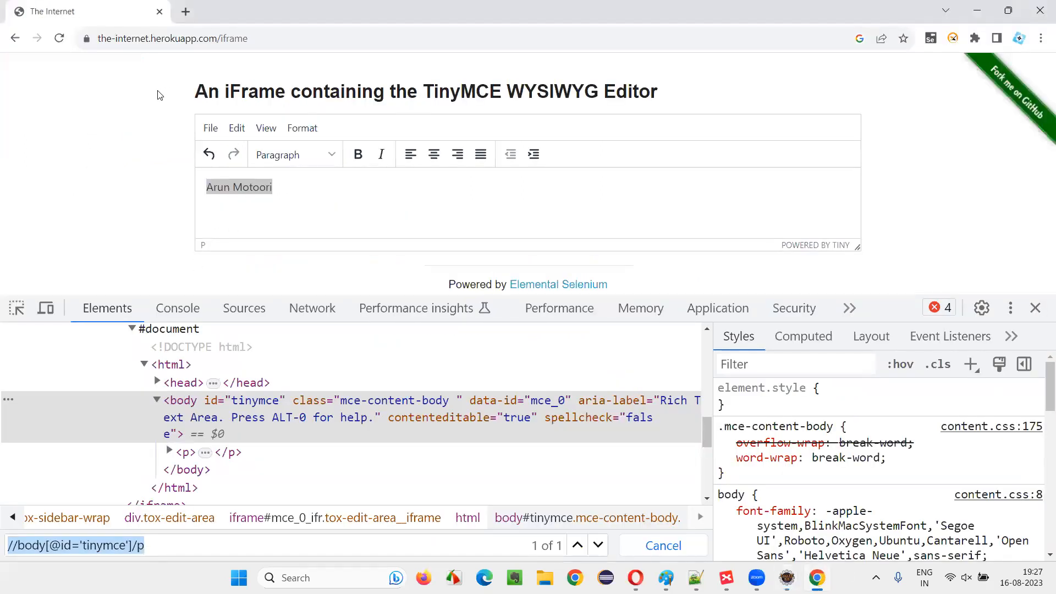
- Inspect the page heading and search //h3 to confirm it is an h3 outside the iframe
right_click(426, 90)
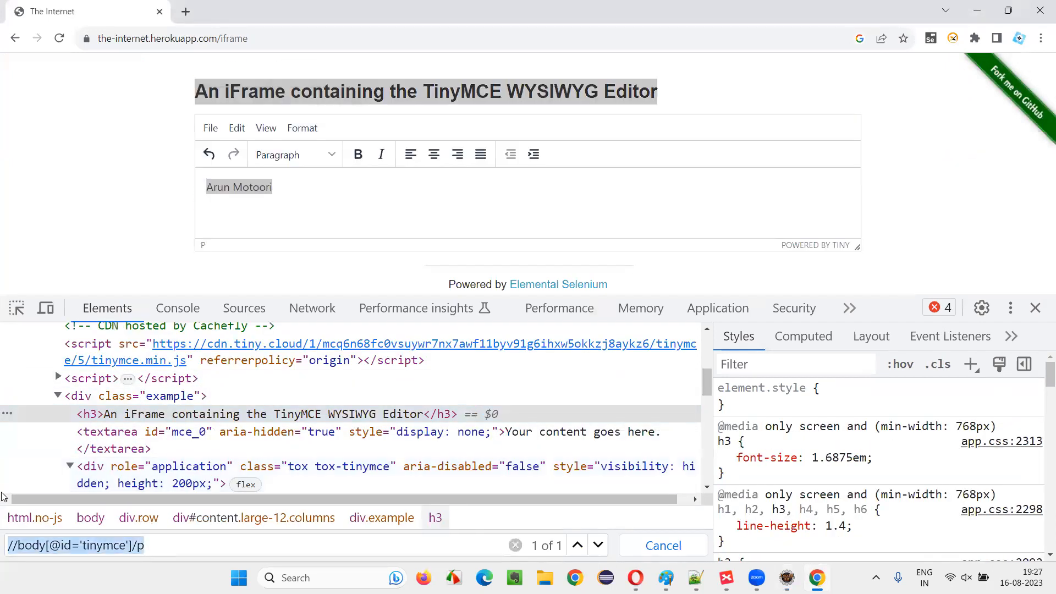
text(//h3)
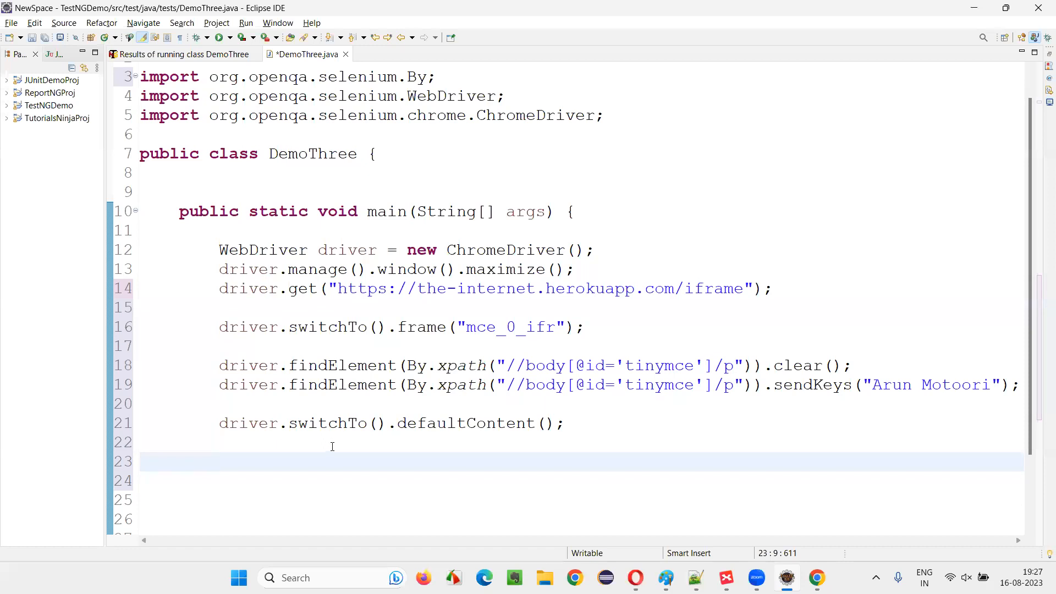
- Store driver.findElement(By.xpath("//h3")).getText() in a String variable named pageHeading
text(driver.findElement(By)
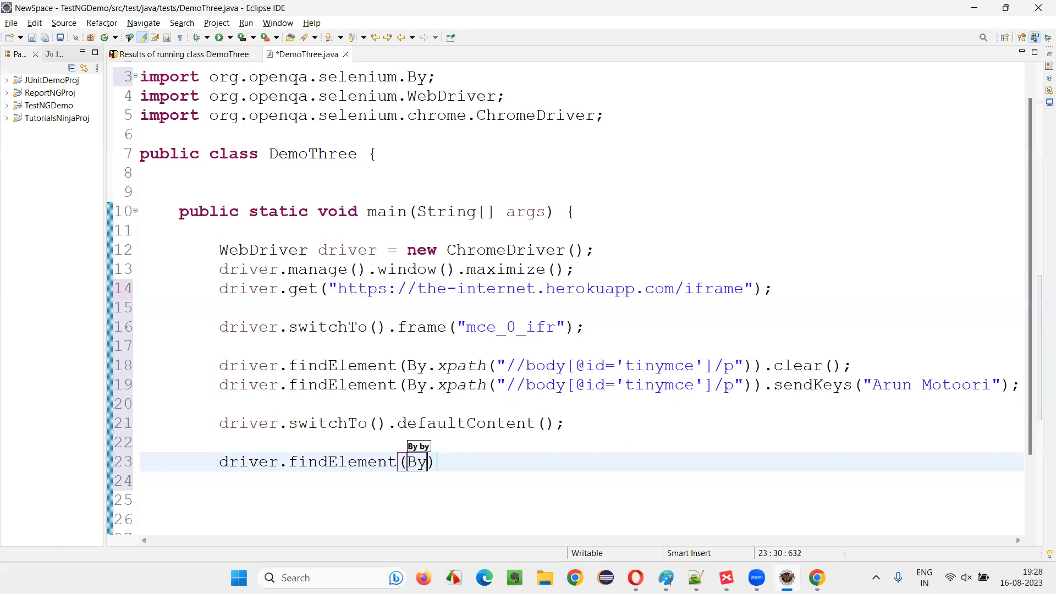
text(.xpath(""))
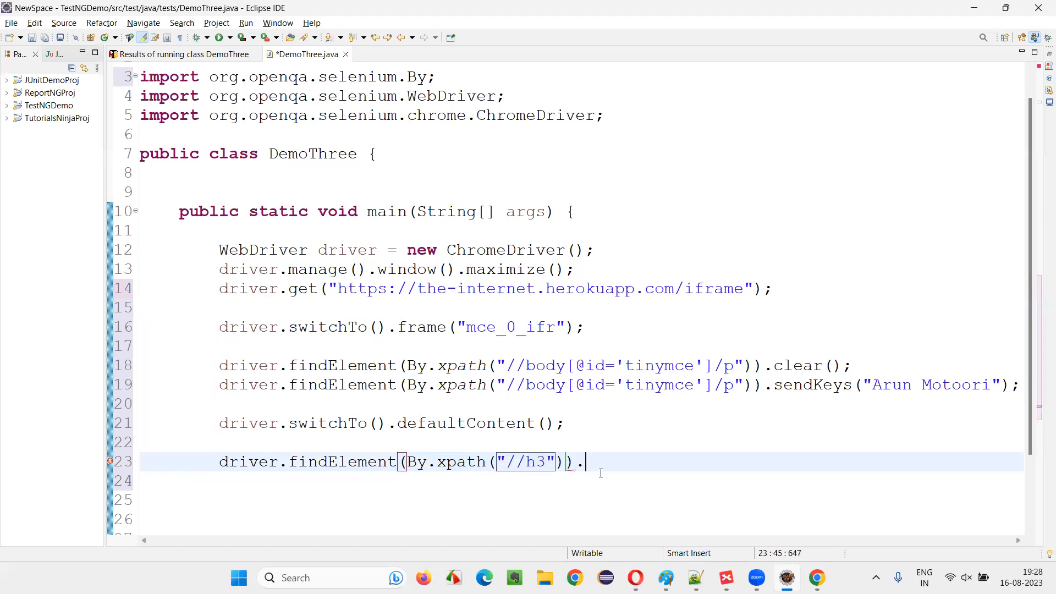
text(getText();)
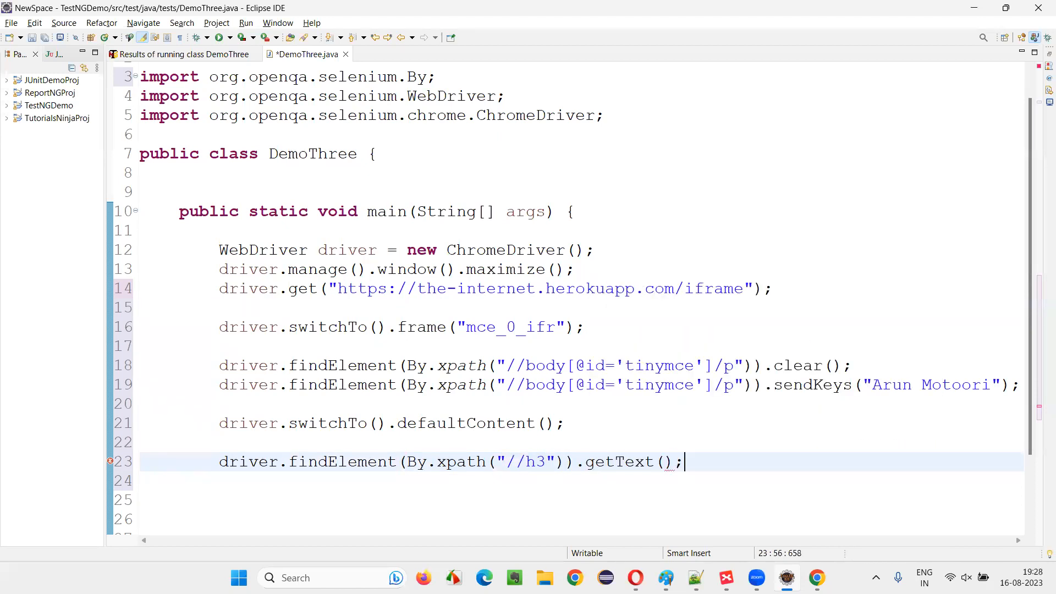
text(sTRI)
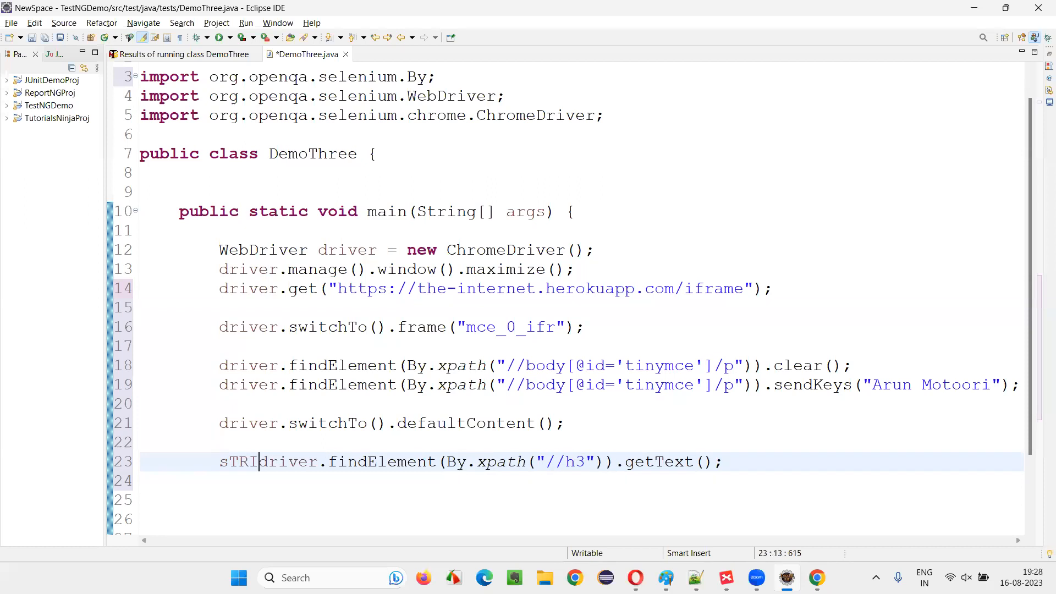
text(String)
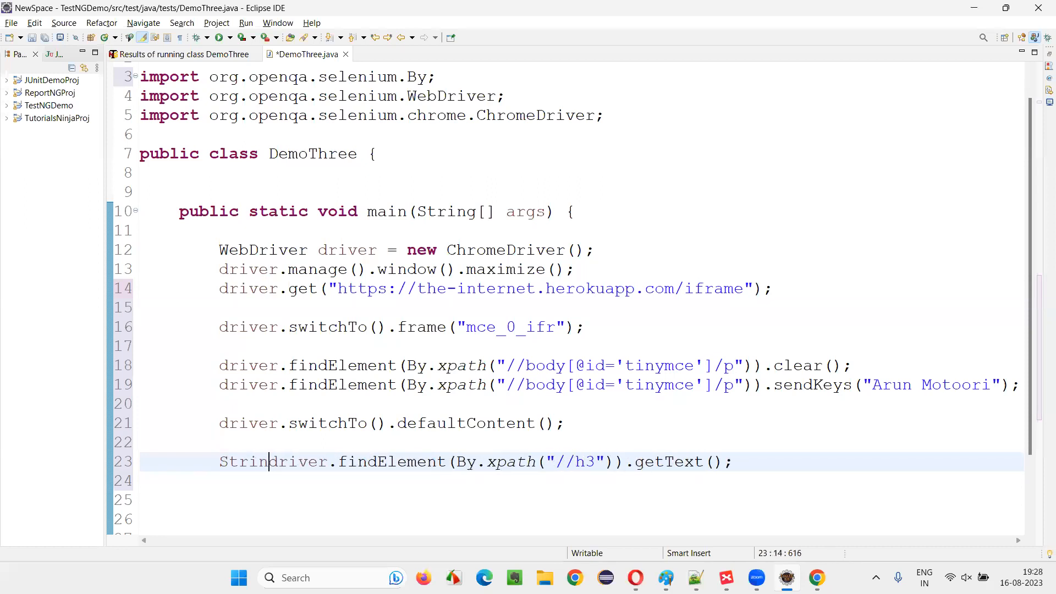
text(pageHeading)
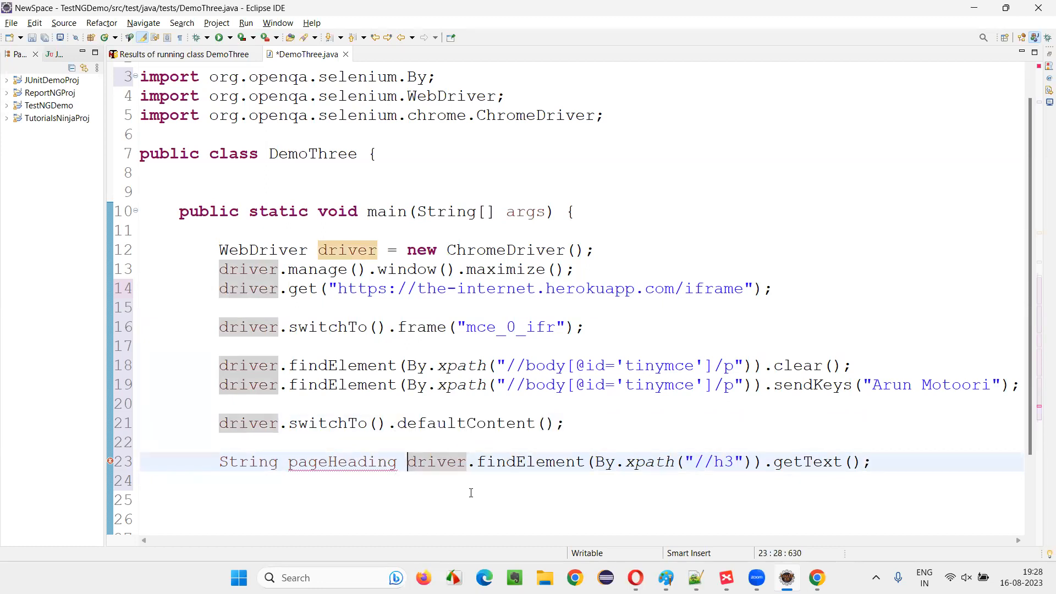
text(=)
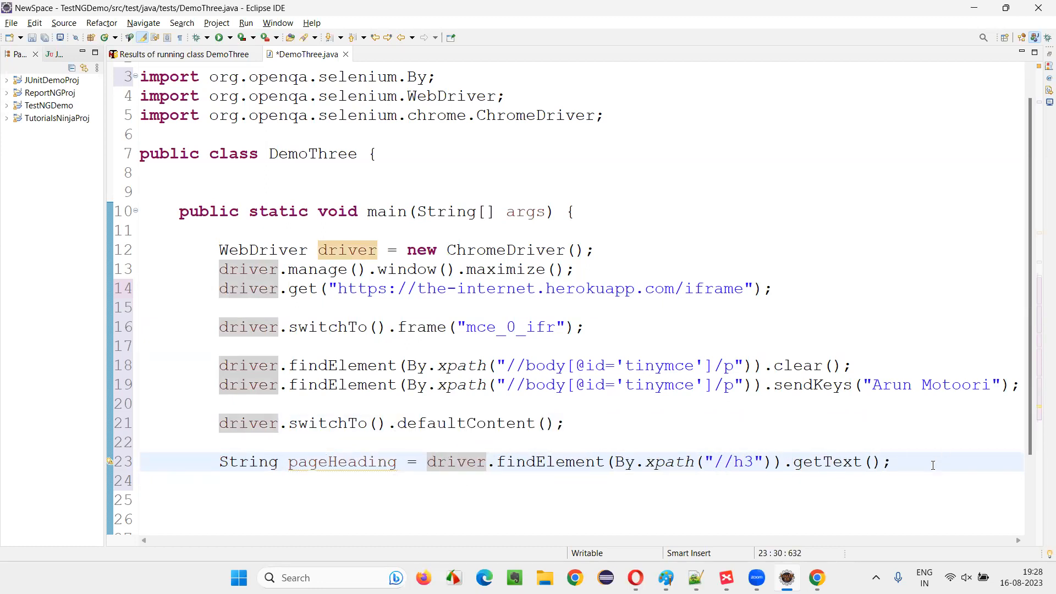
- Print pageHeading with System.out.println using the sysout shortcut
text(Sysout)
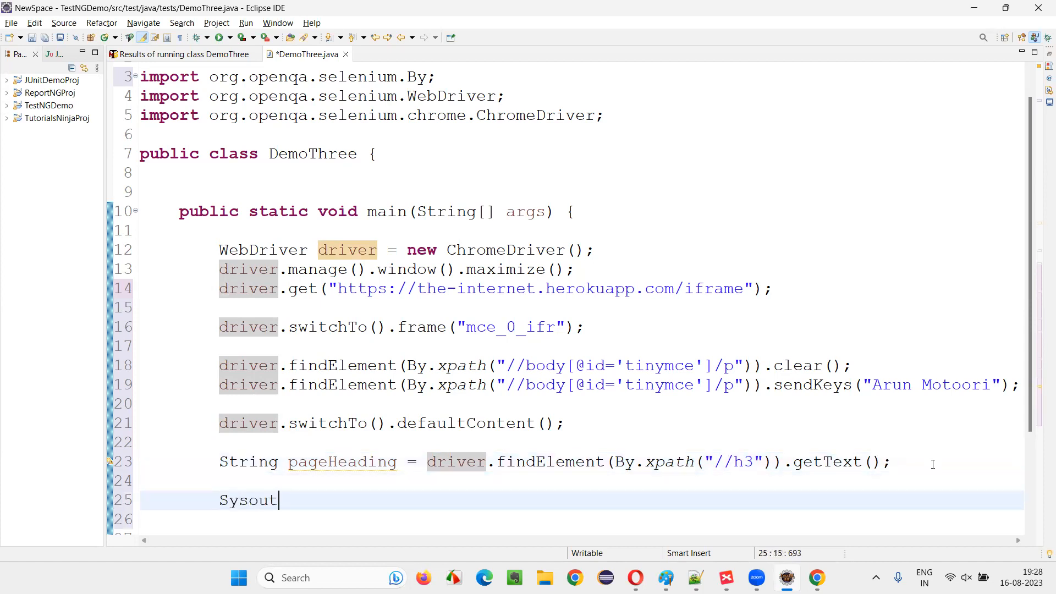
key(ctrl+space)
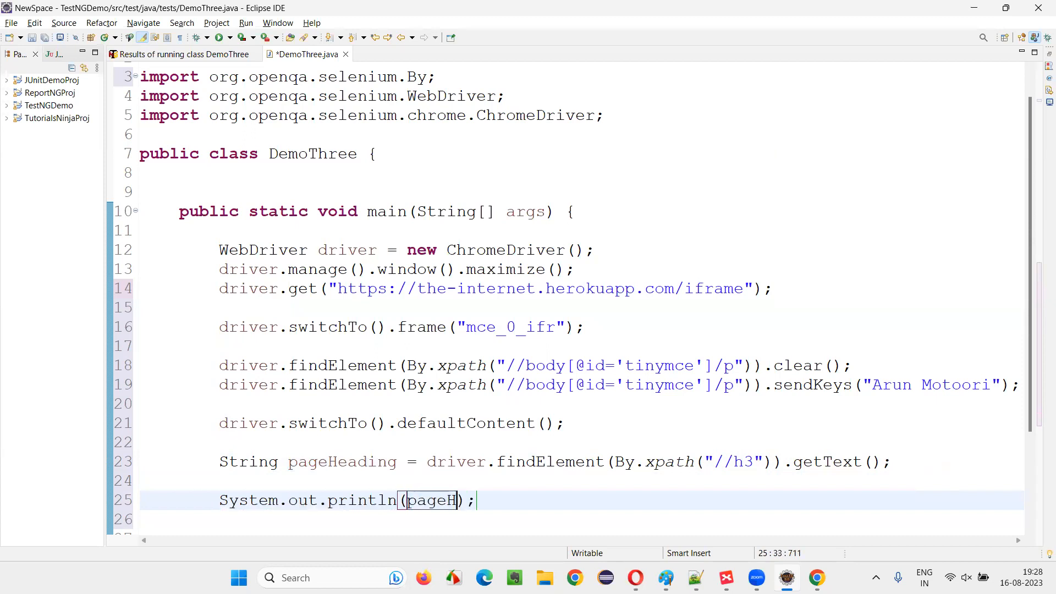
text(eading)
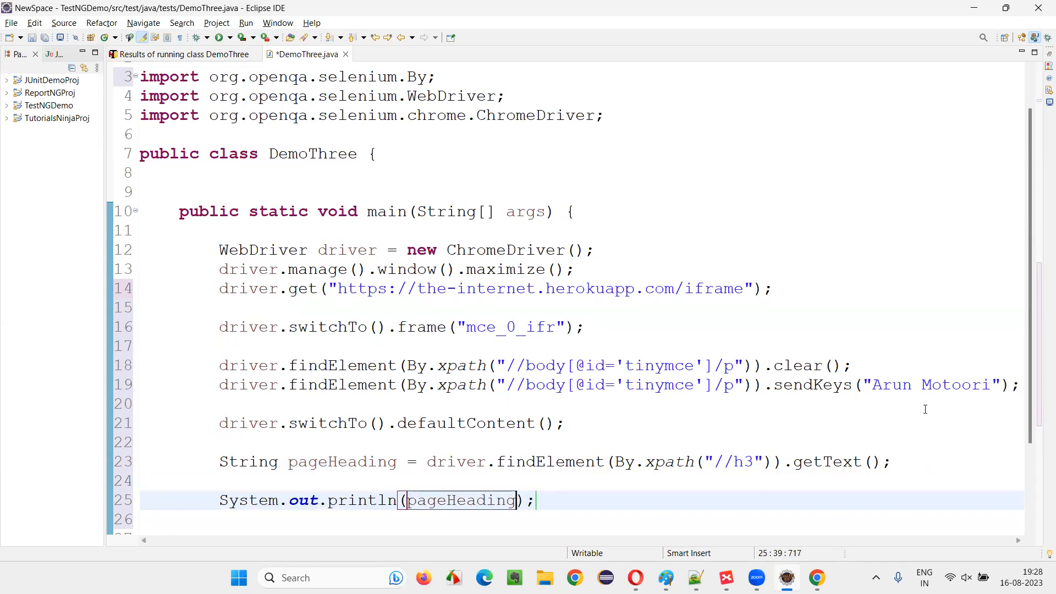
scroll(down, 3)
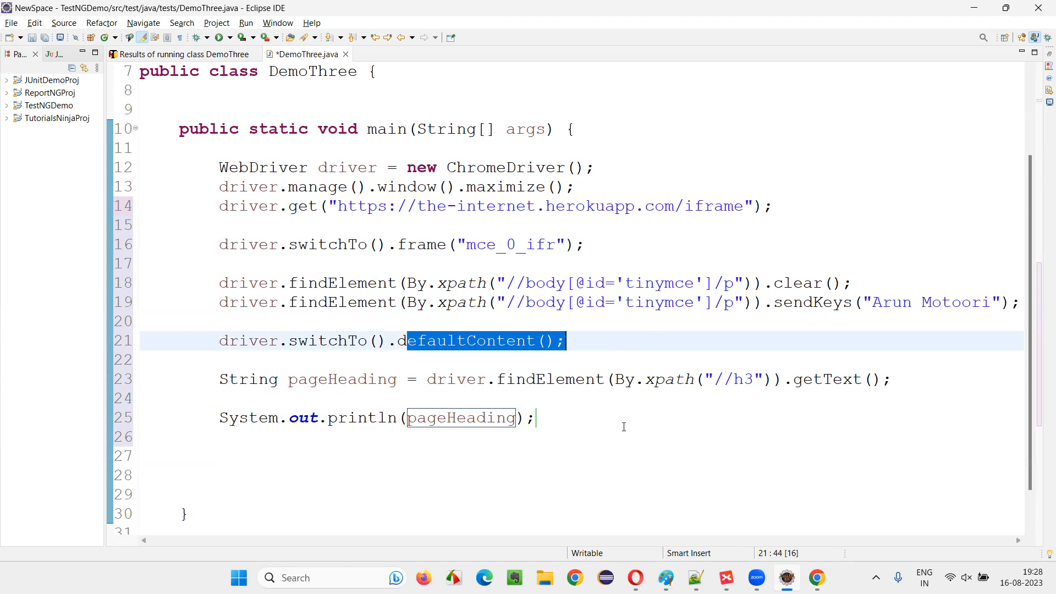
click(251, 492)
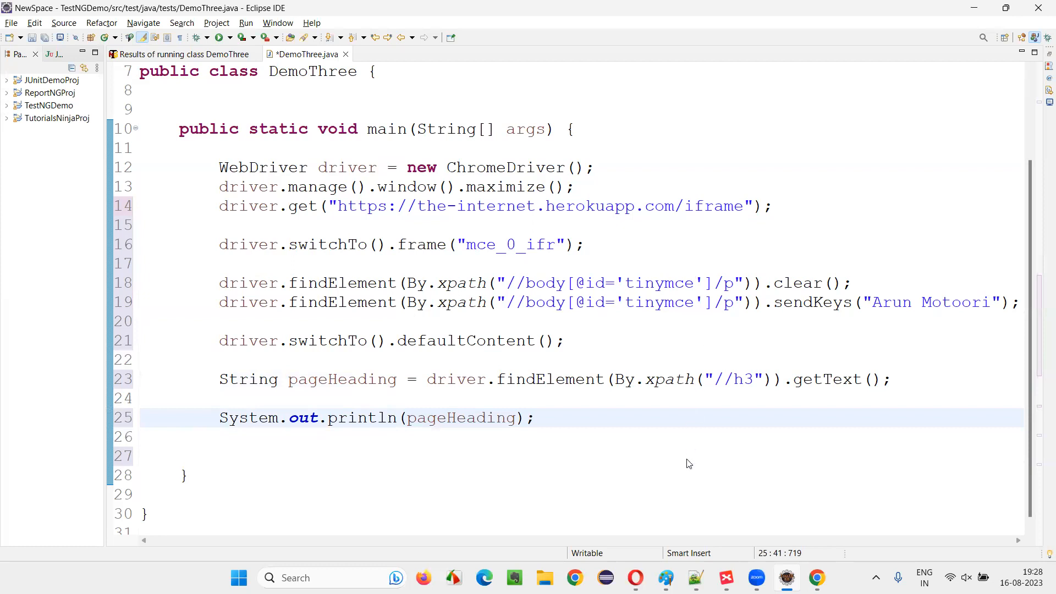
- Run DemoThree as a Java application, read the SessionNotCreatedException, and expand TestNGDemo
right_click(689, 463)
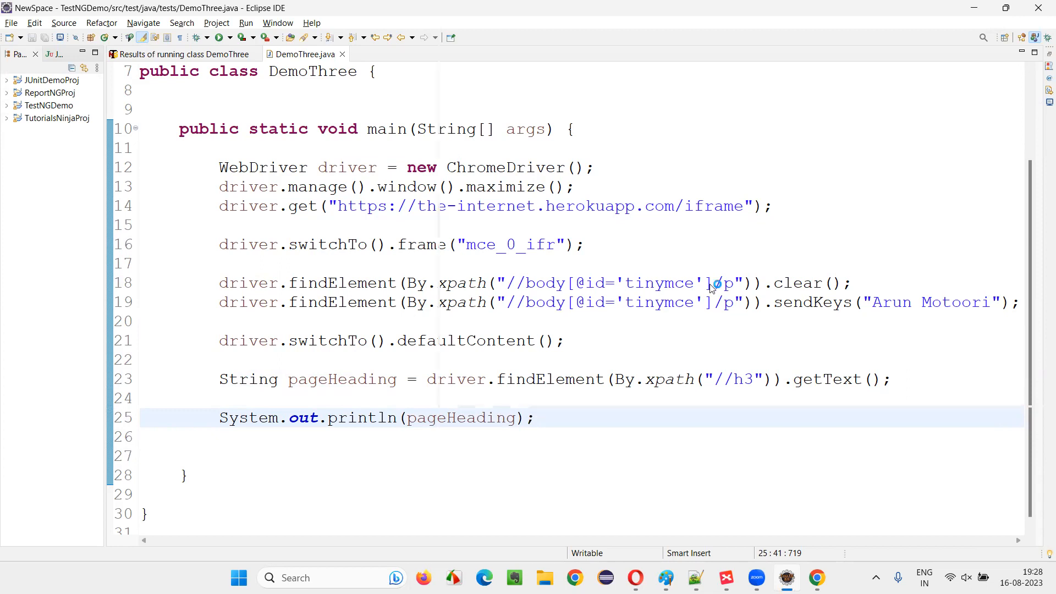
click(198, 37)
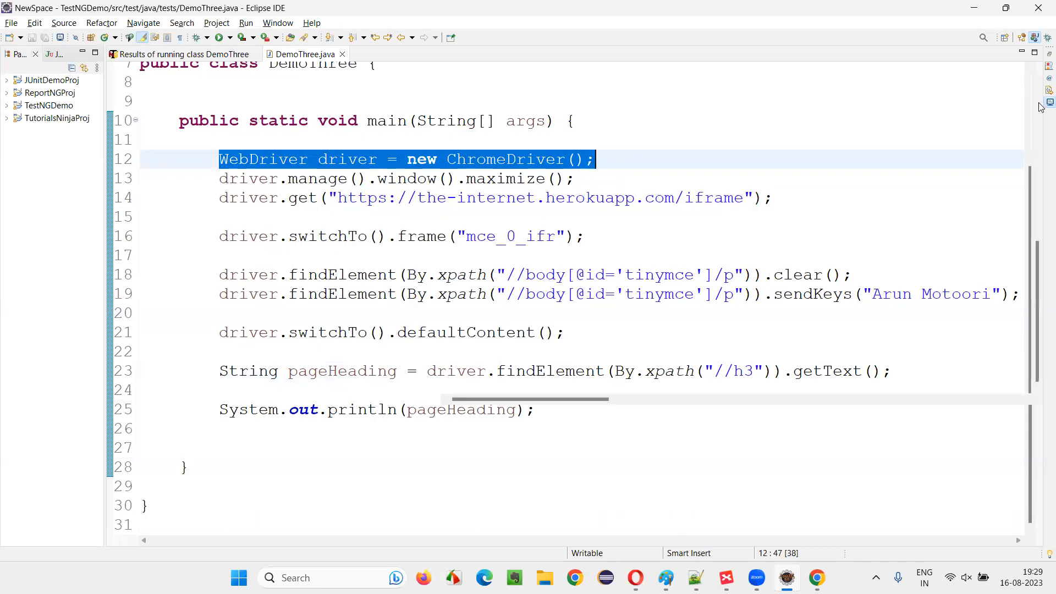
click(244, 22)
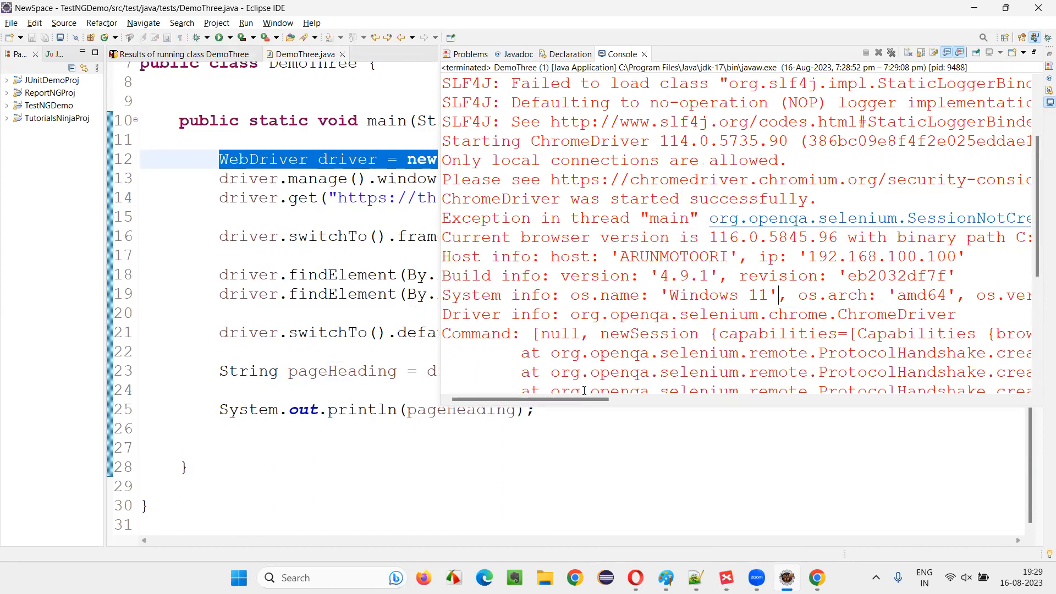
scroll(right, 3)
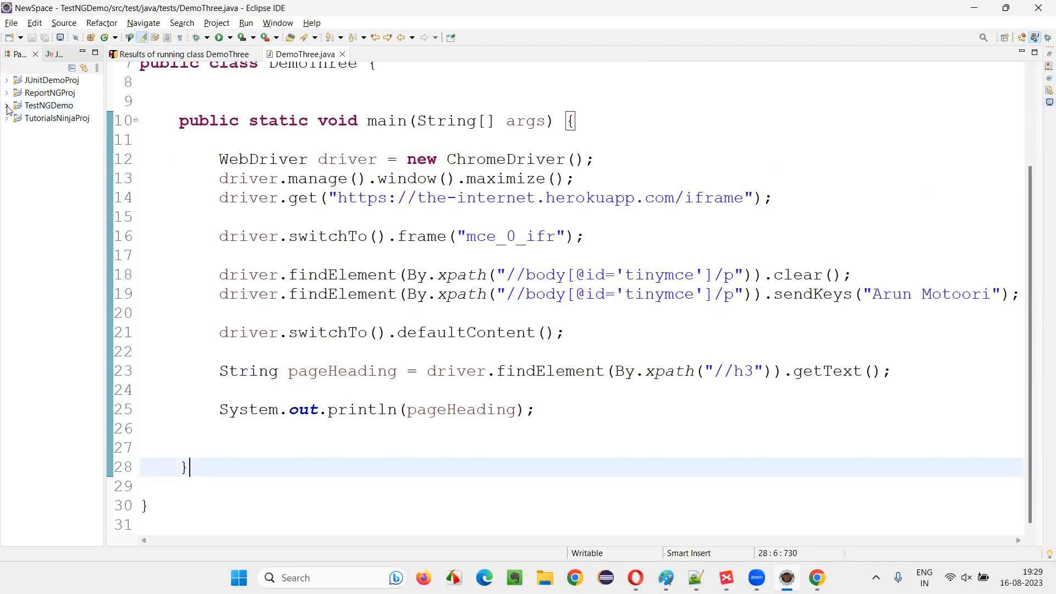
click(7, 105)
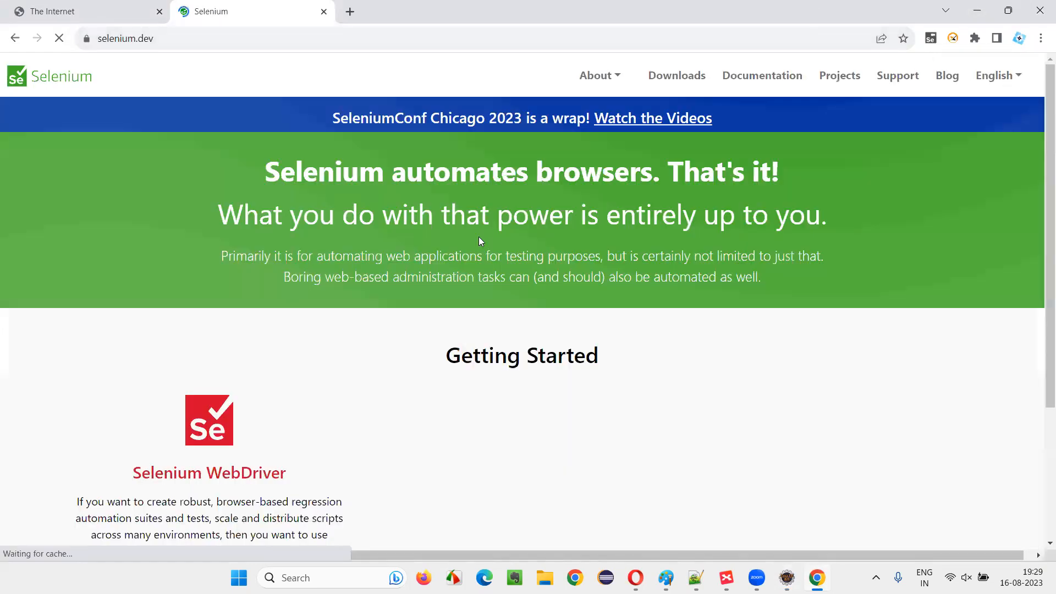
- Open selenium.dev Downloads and scroll to the Java stable release 4.11.0
click(675, 75)
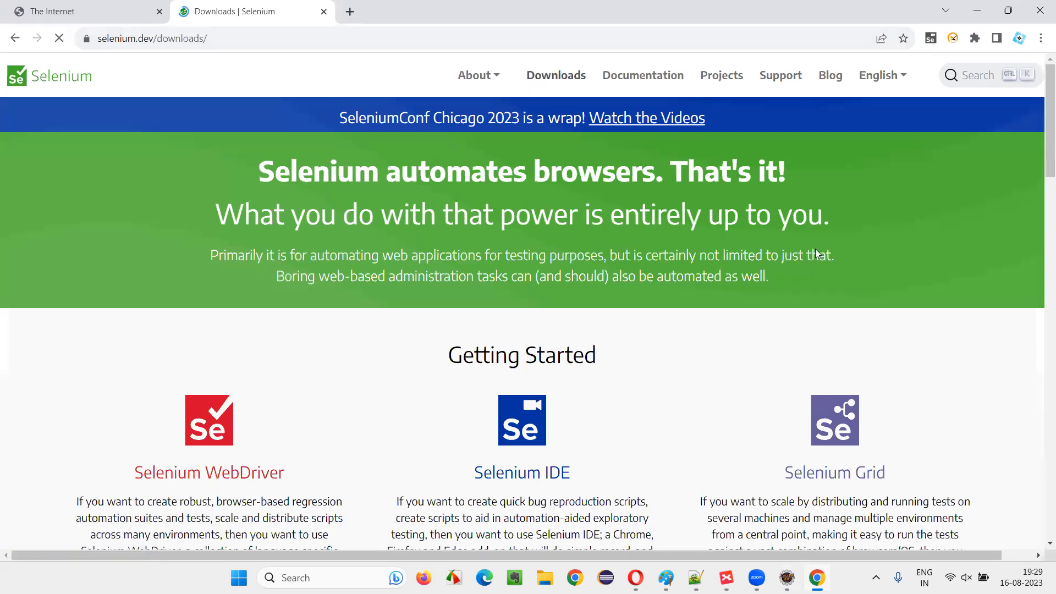
scroll(down, 3)
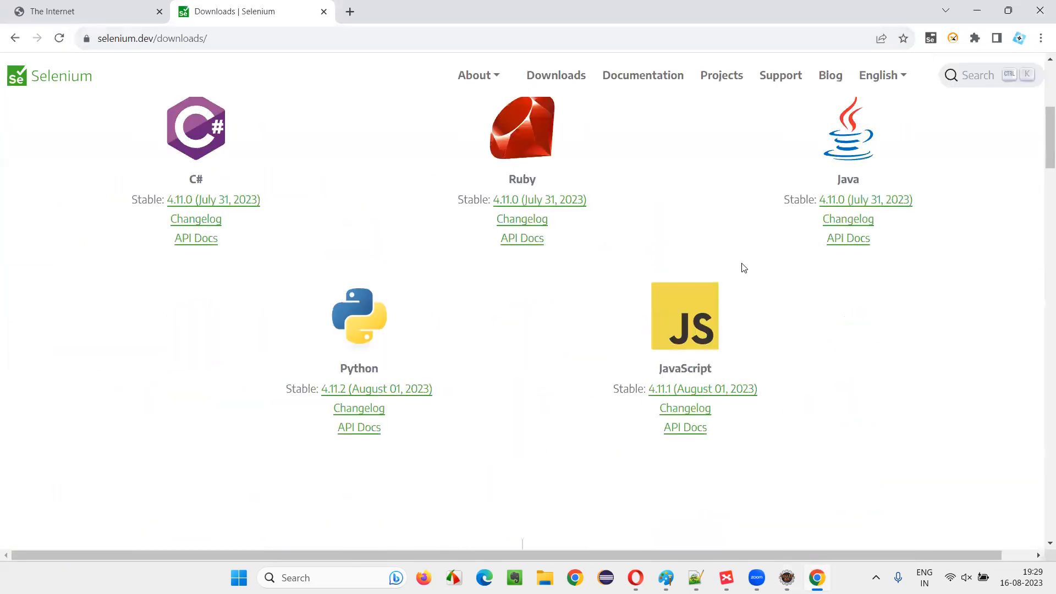
mouse_move(865, 199)
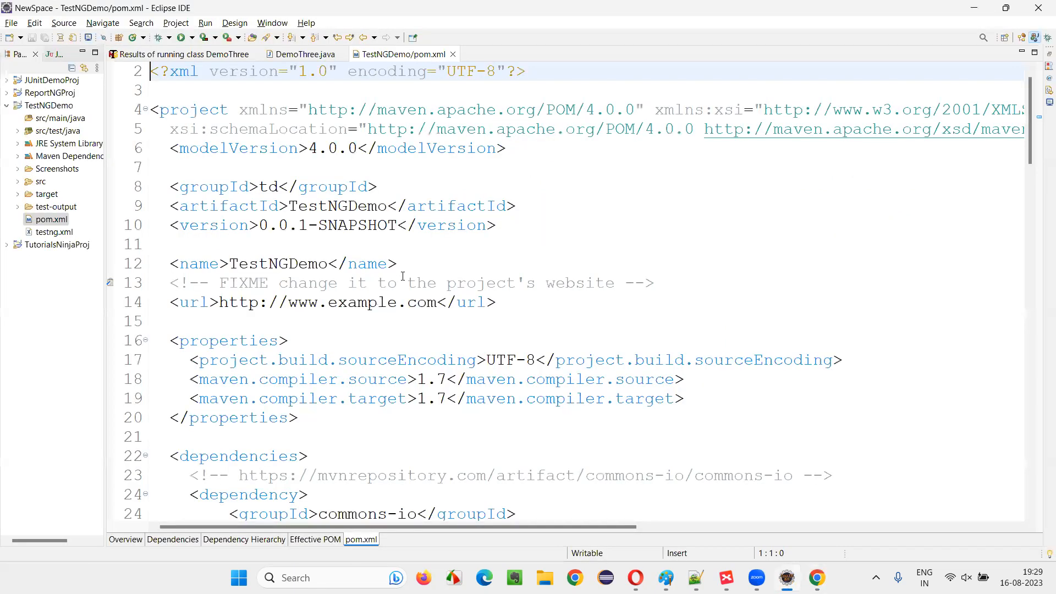
- Change selenium-java from 4.9.1 to 4.11.0 in pom.xml, save, and close the file
scroll(down, 3)
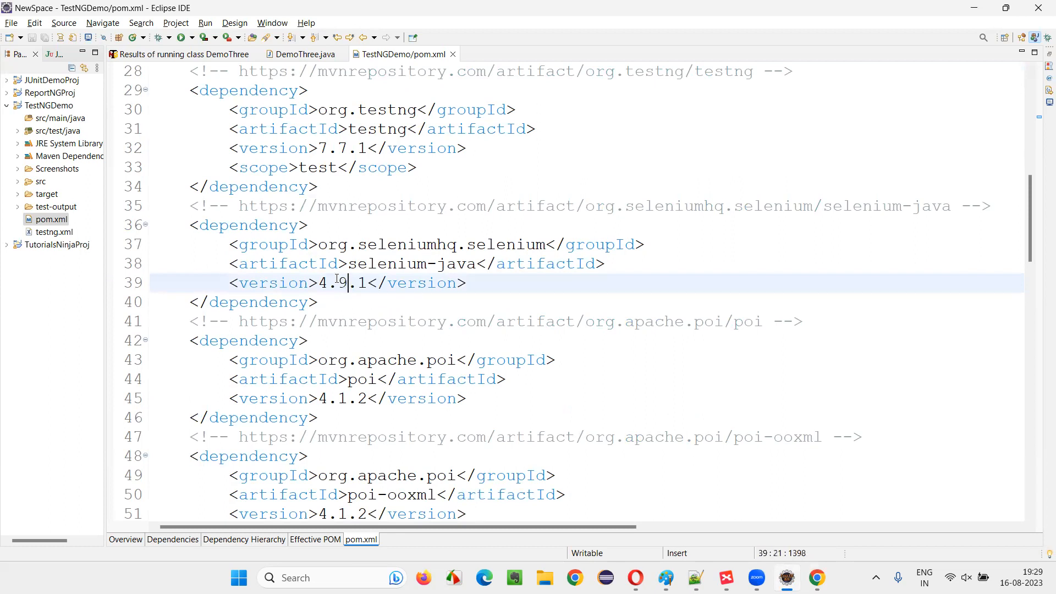
text(11)
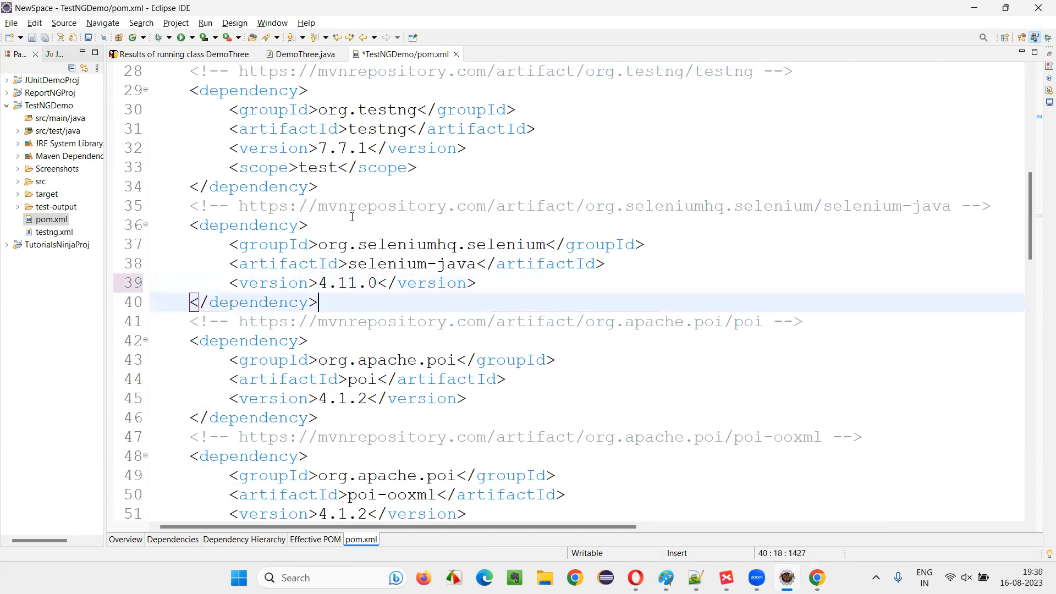
key(ctrl+s)
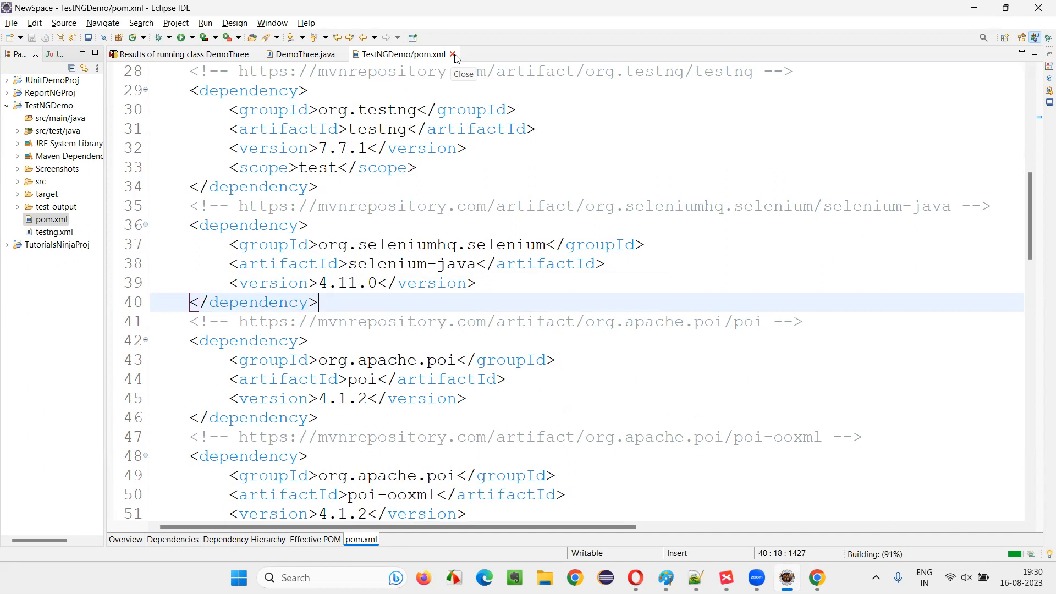
mouse_move(436, 132)
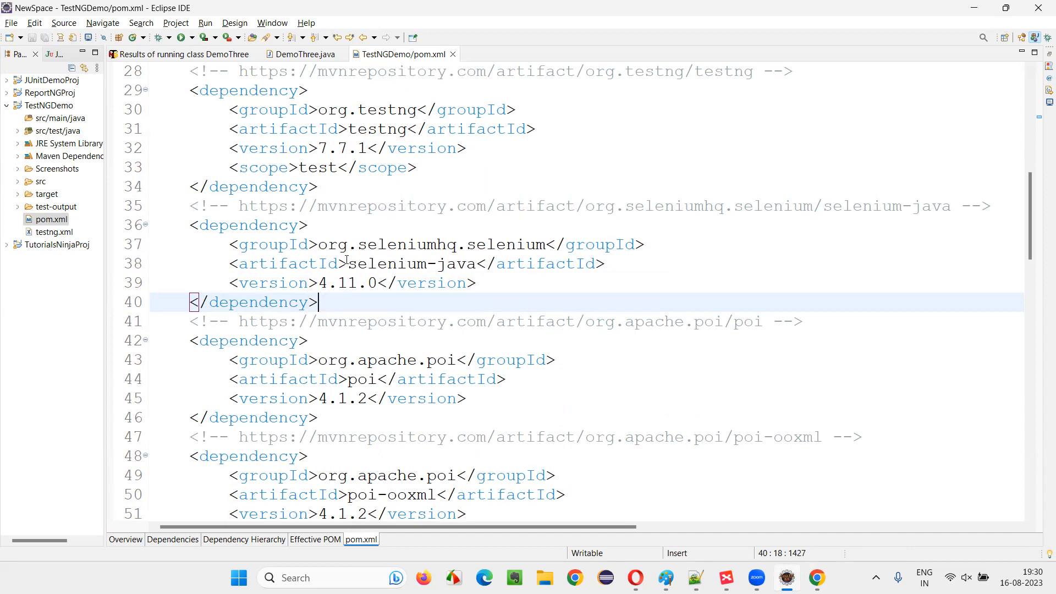
mouse_move(453, 54)
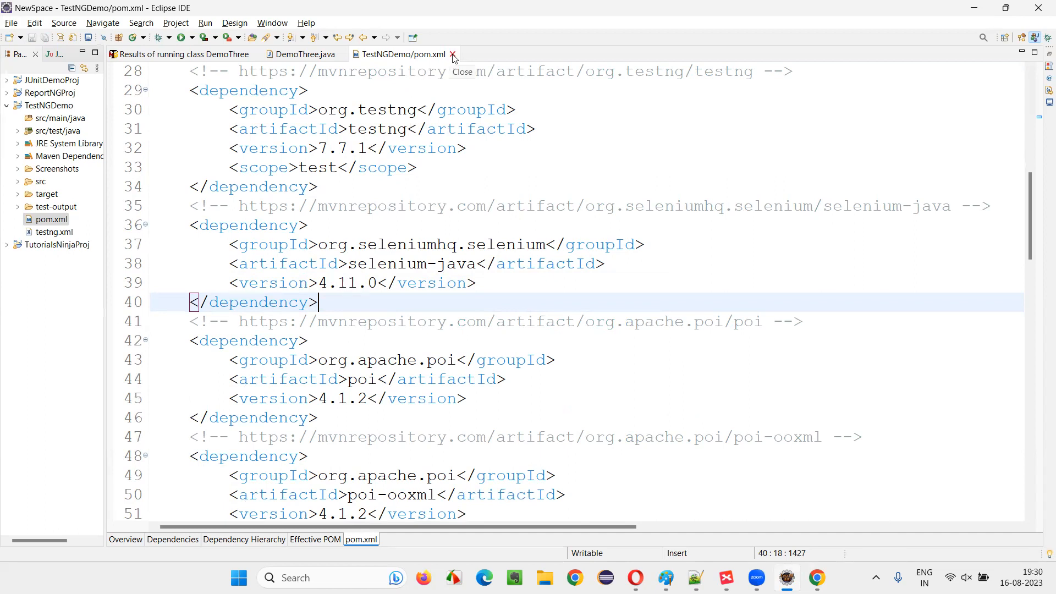
click(453, 54)
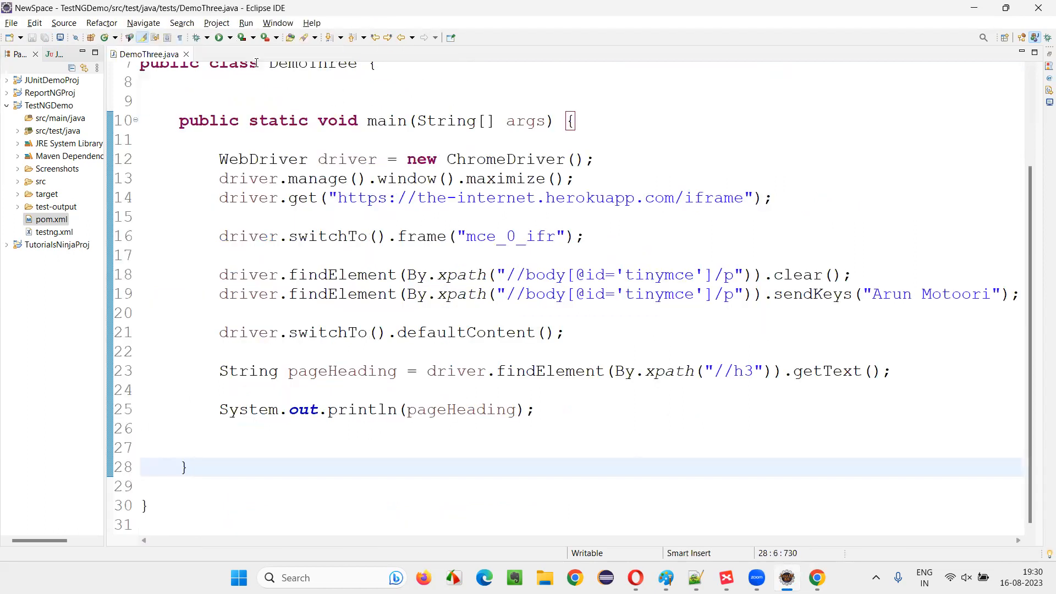
- Rerun DemoThree.java via Run As > Java Application
right_click(188, 467)
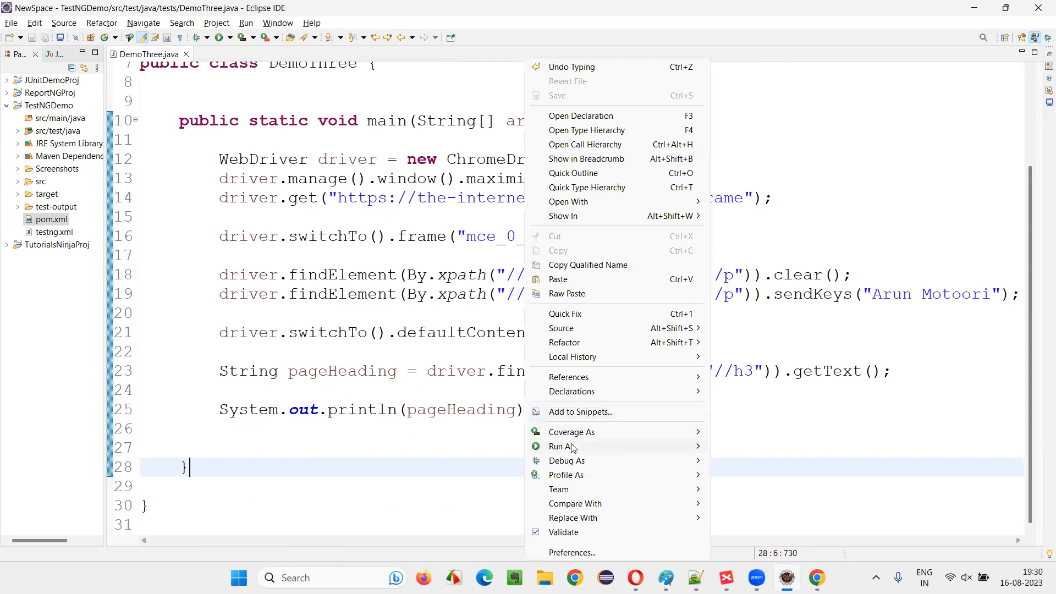
click(717, 339)
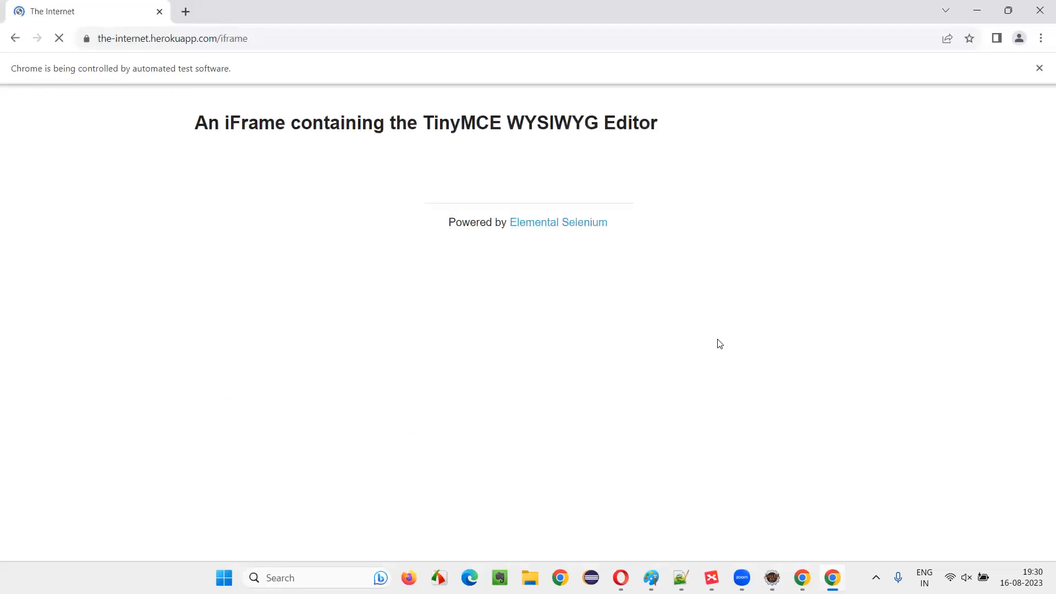
- Let the automated Chrome run type 'Arun Motoori' into the iframe editor
text(Arun Motoori)
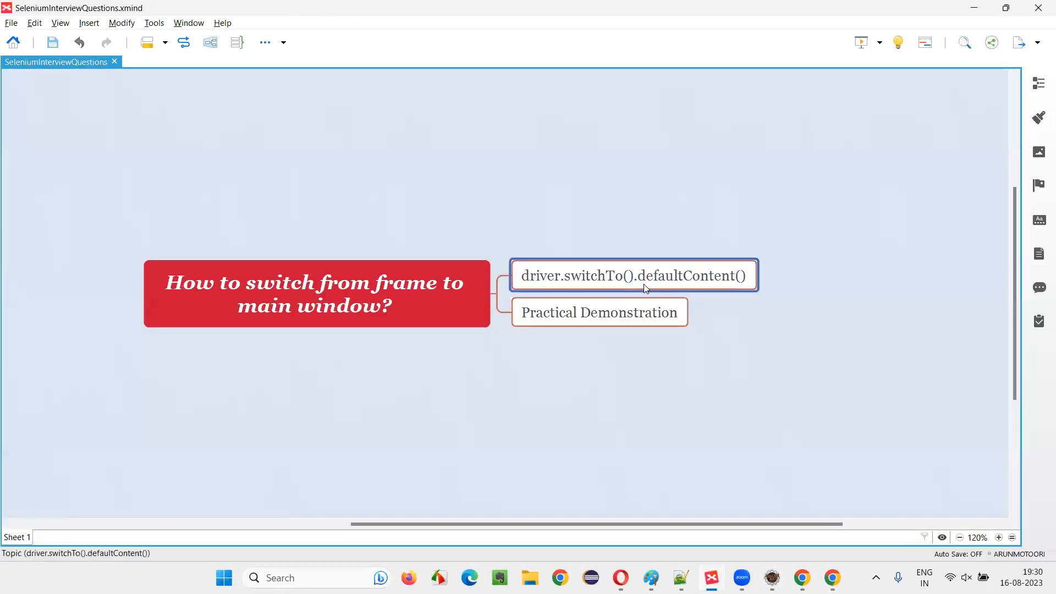
- Select XMind's central topic 'How to switch from frame to main window?'
click(317, 293)
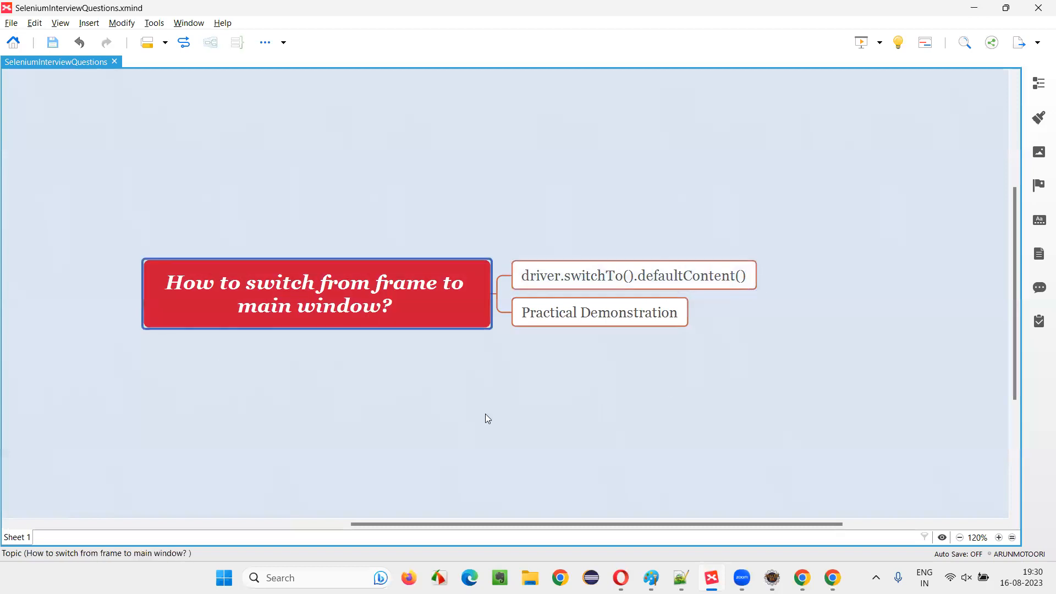
mouse_move(315, 533)
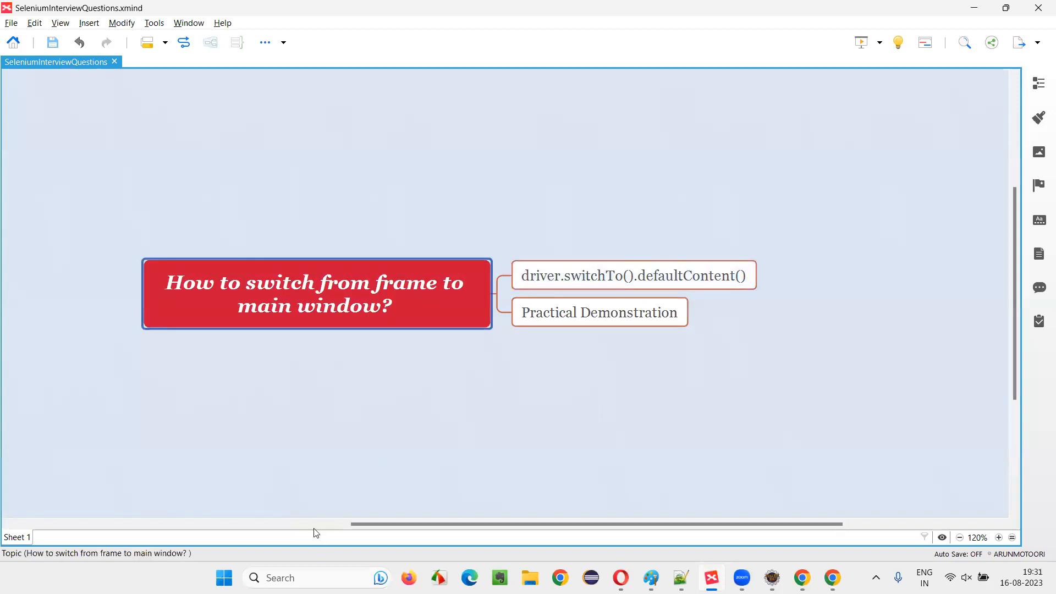